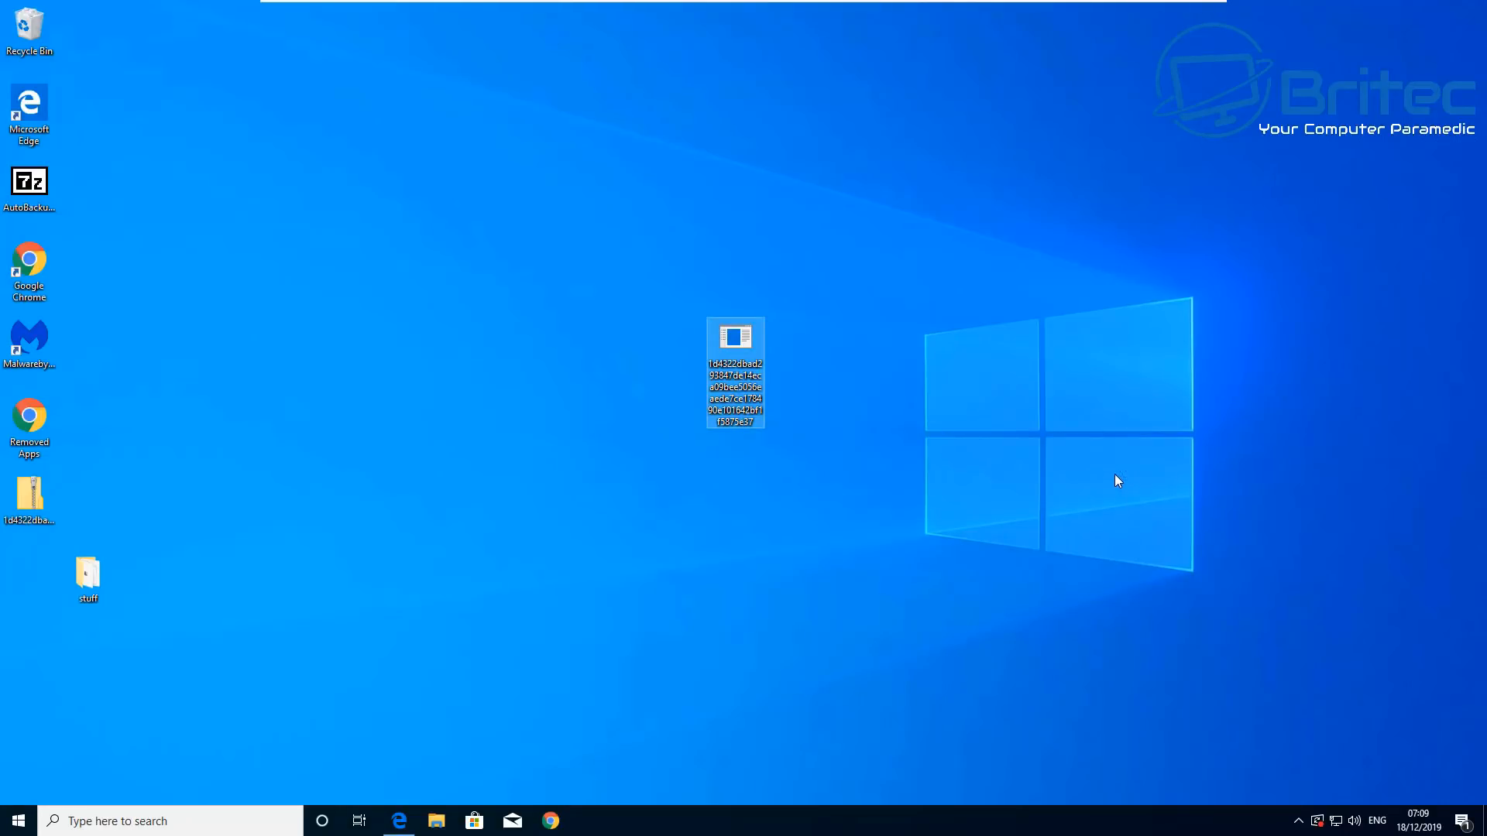
Step: Run the ransomware sample from the desktop so its 72-hour ransom screen appears
double_click(734, 336)
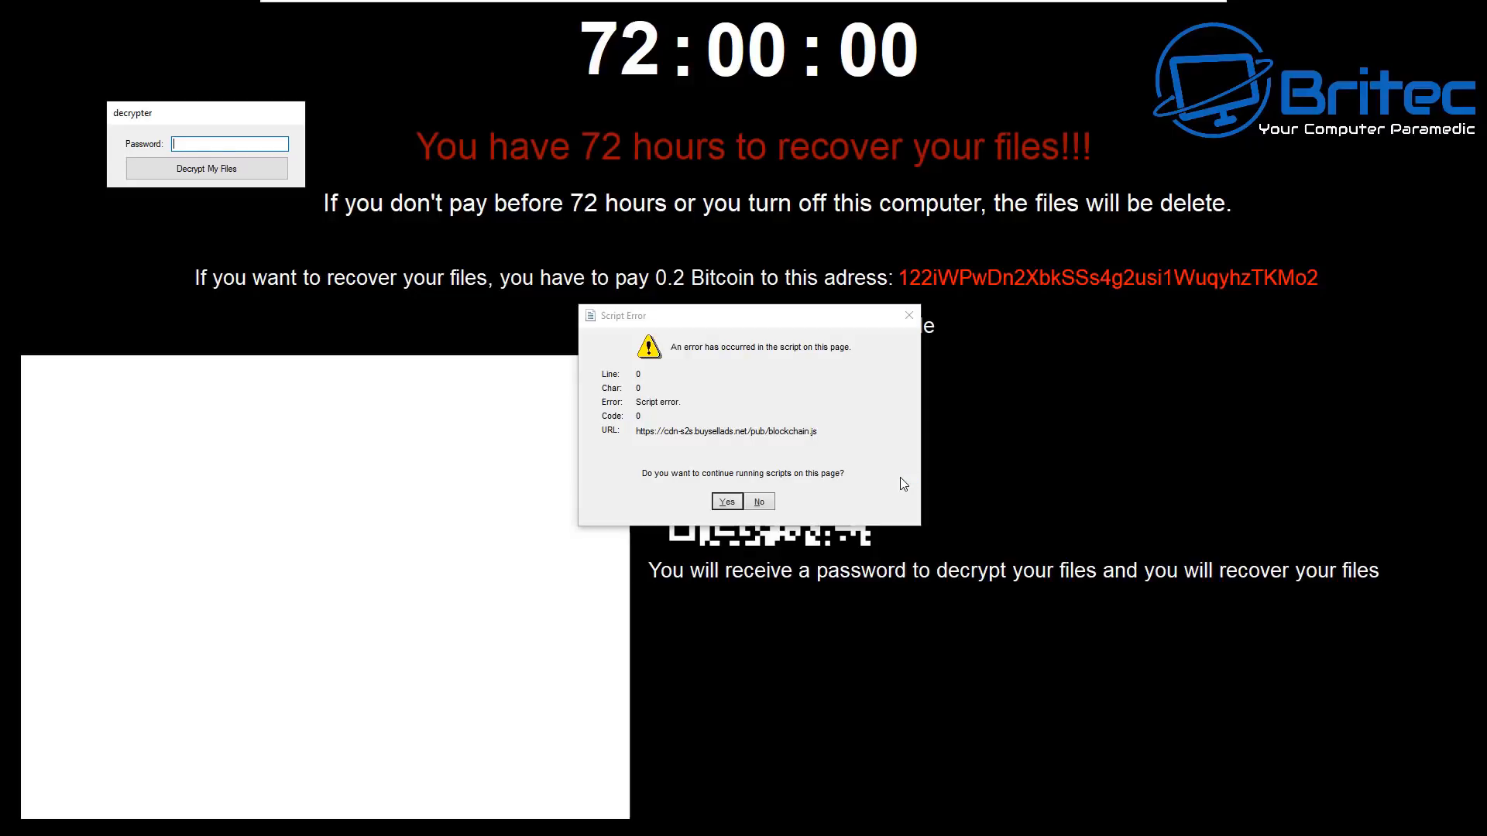
mouse_move(849, 470)
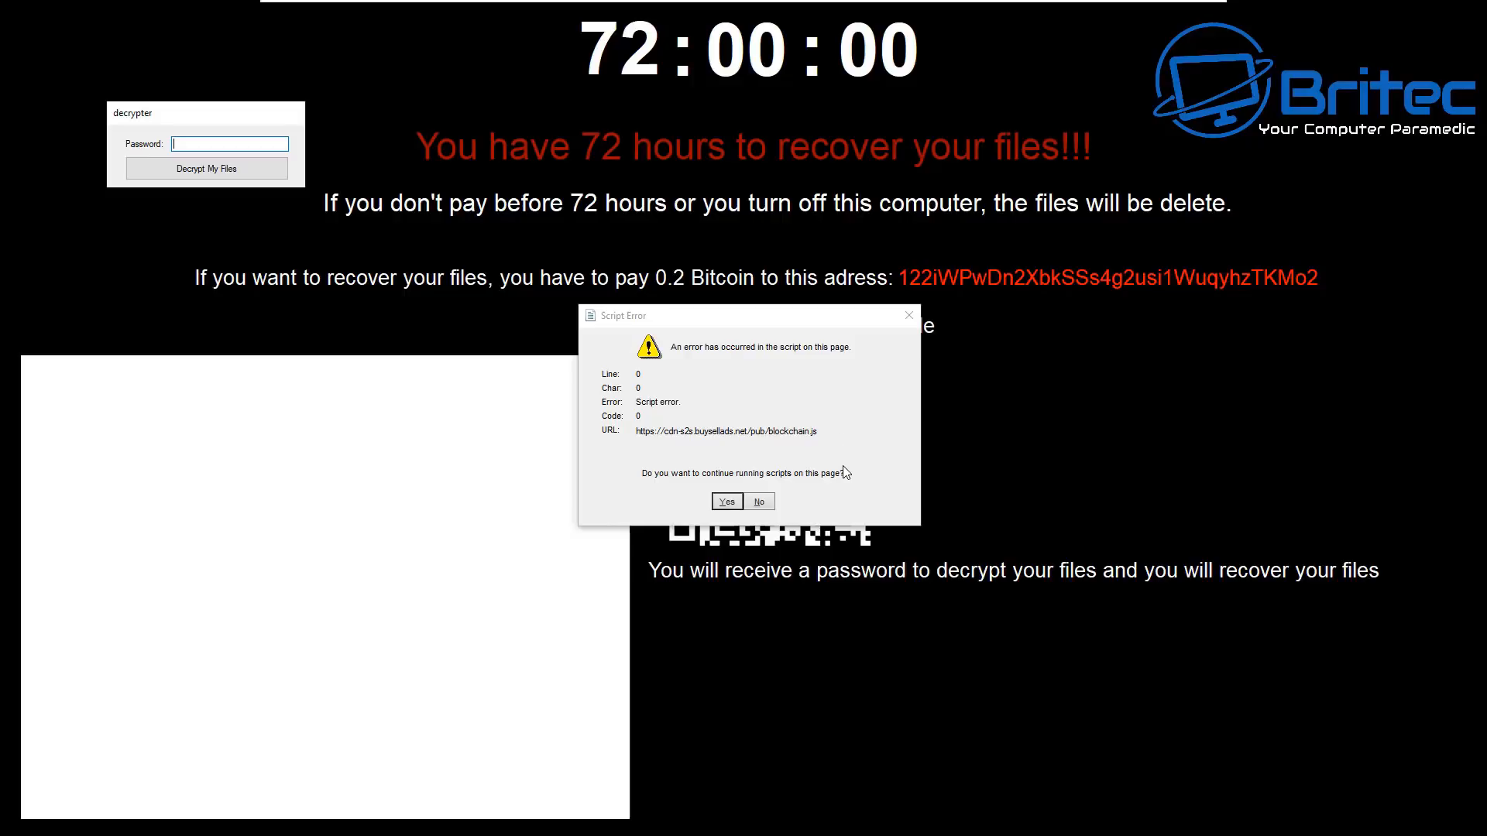
mouse_move(852, 454)
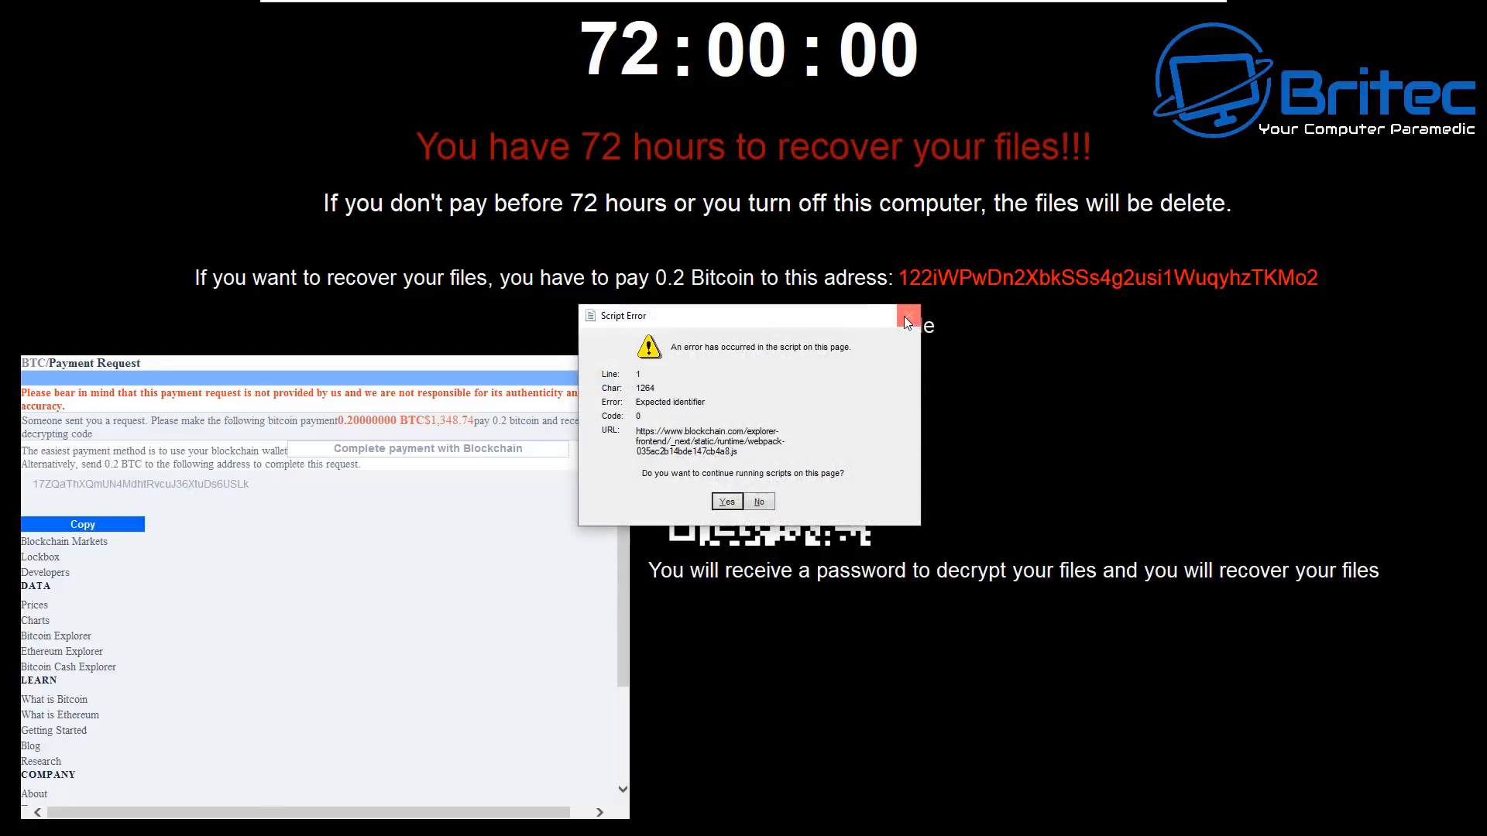
Step: Answer Yes to the Script Error and view the Acronis buy-backup page in Chrome
click(904, 316)
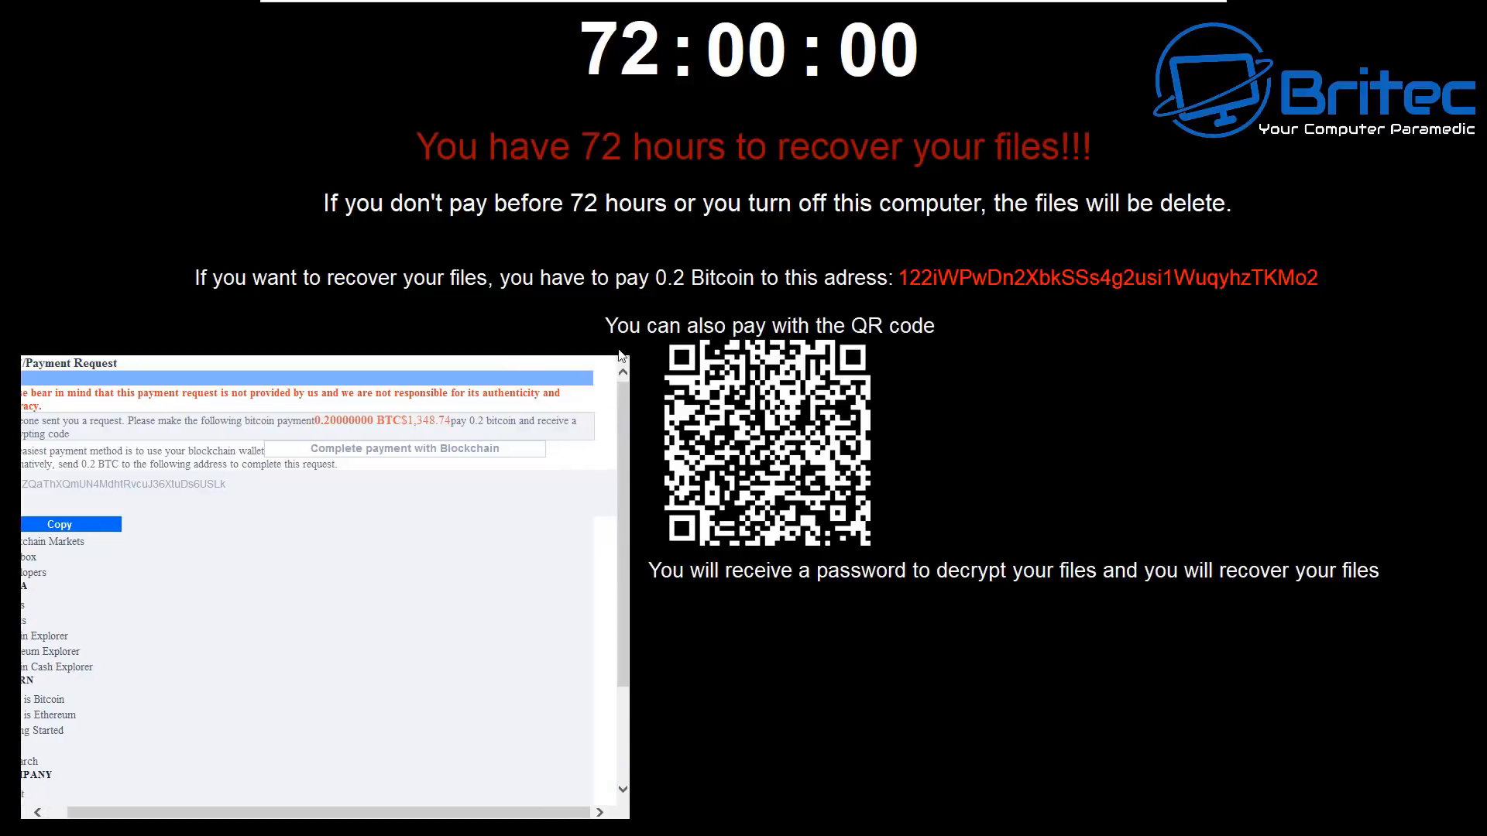
mouse_move(319, 369)
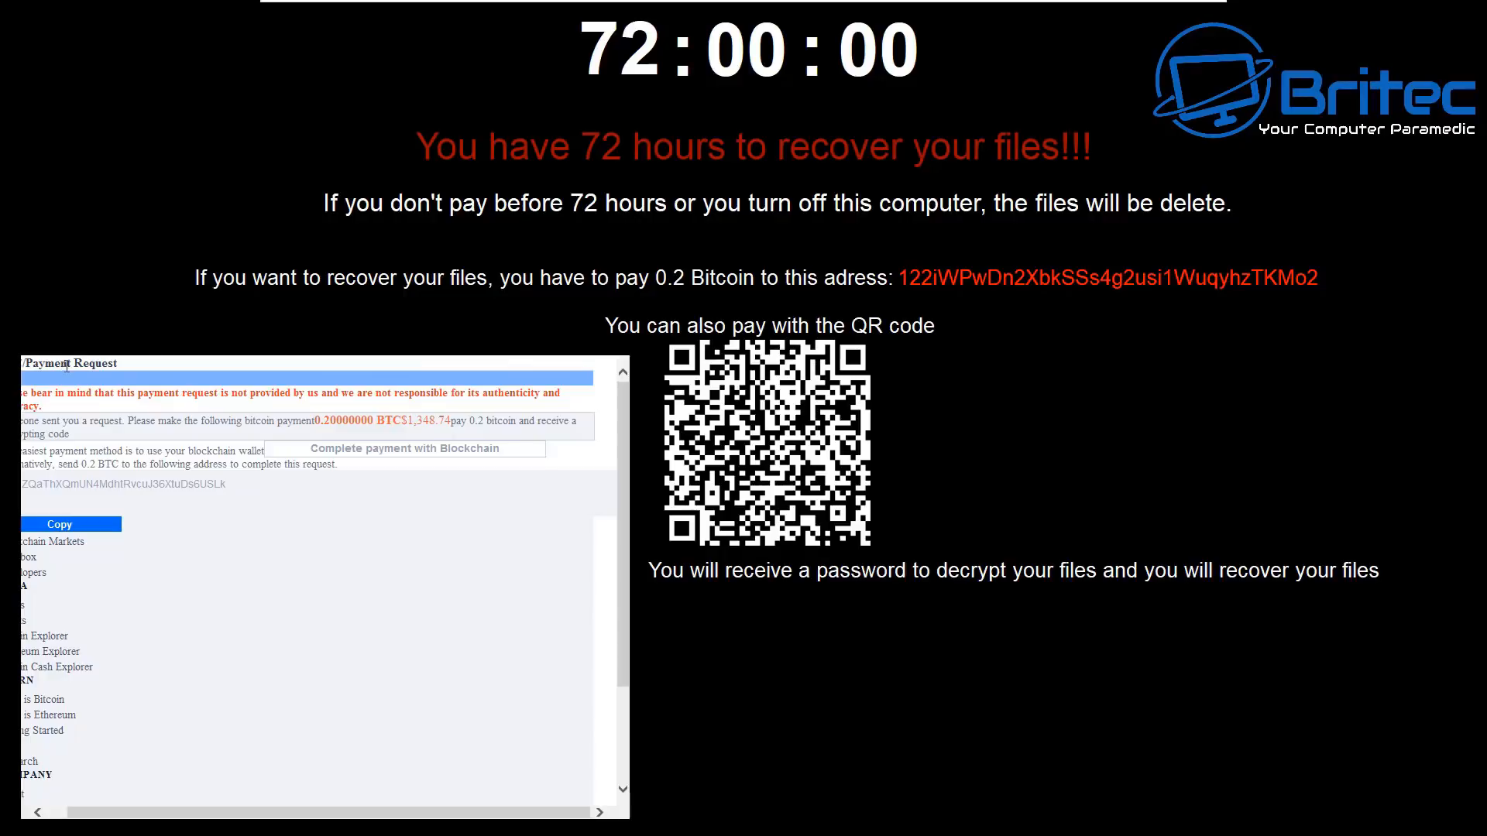
mouse_move(310, 526)
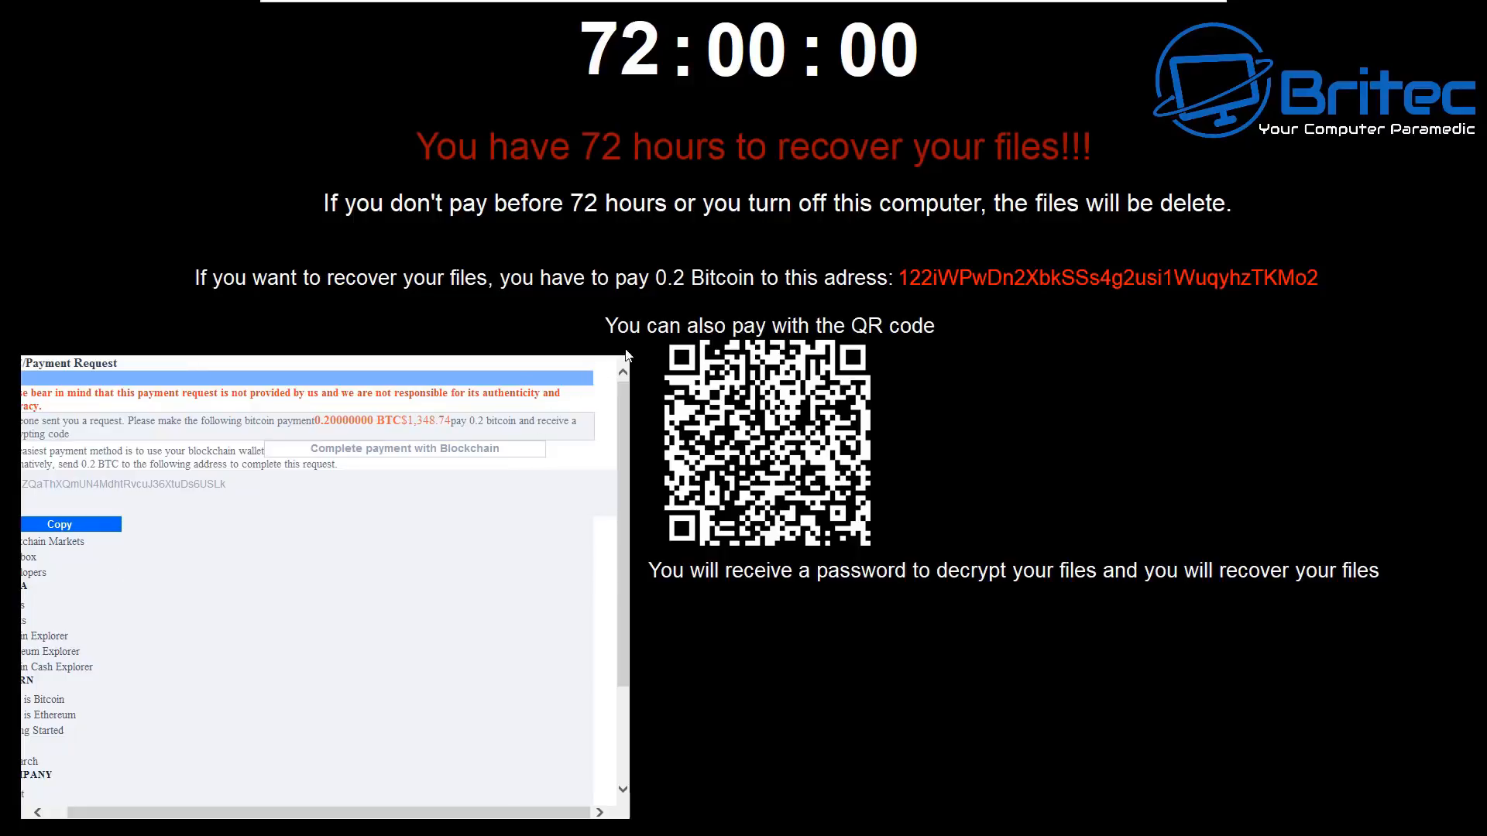
mouse_move(1050, 598)
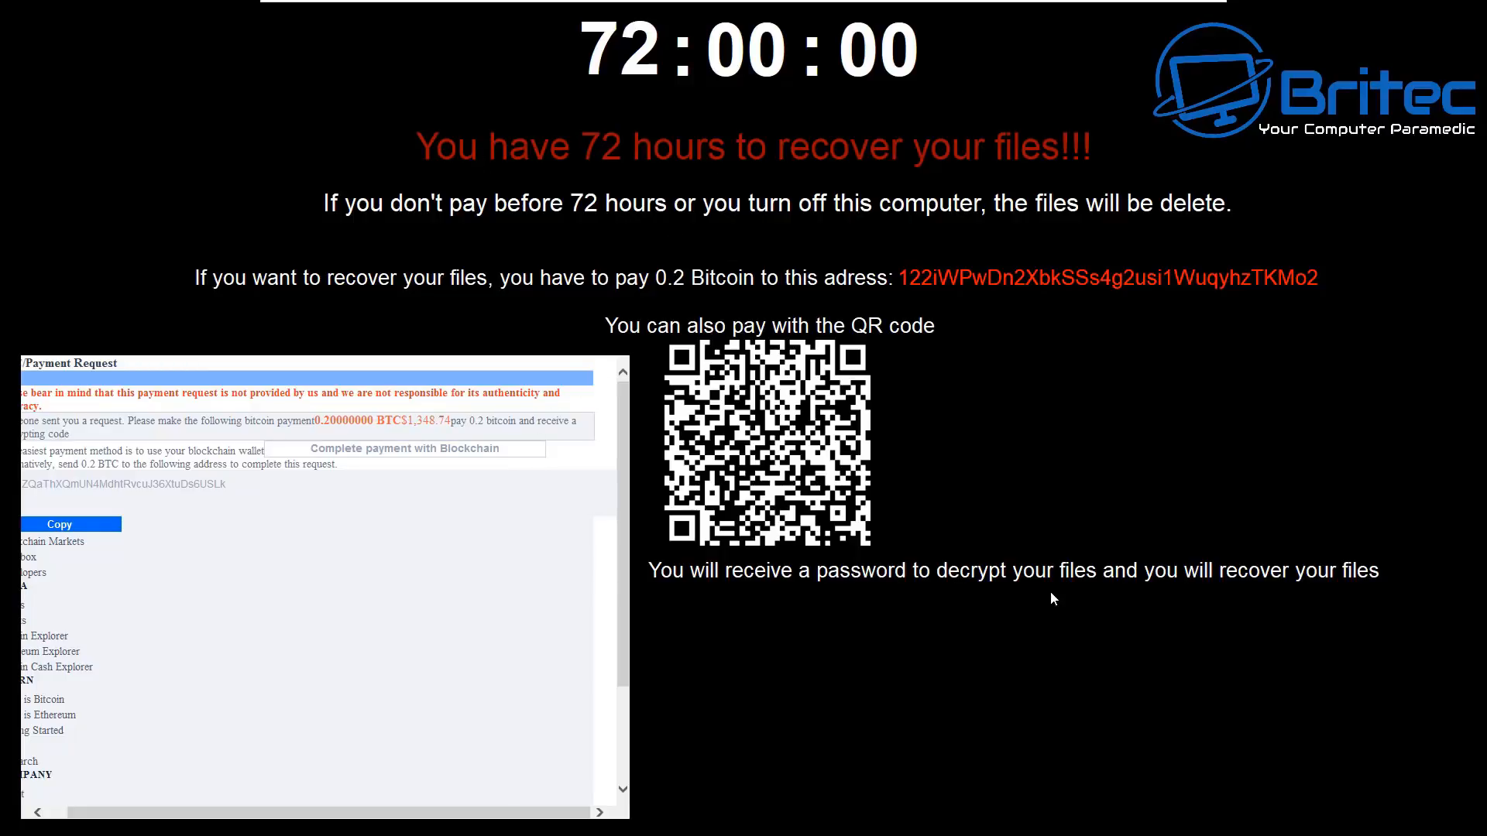
mouse_move(1154, 645)
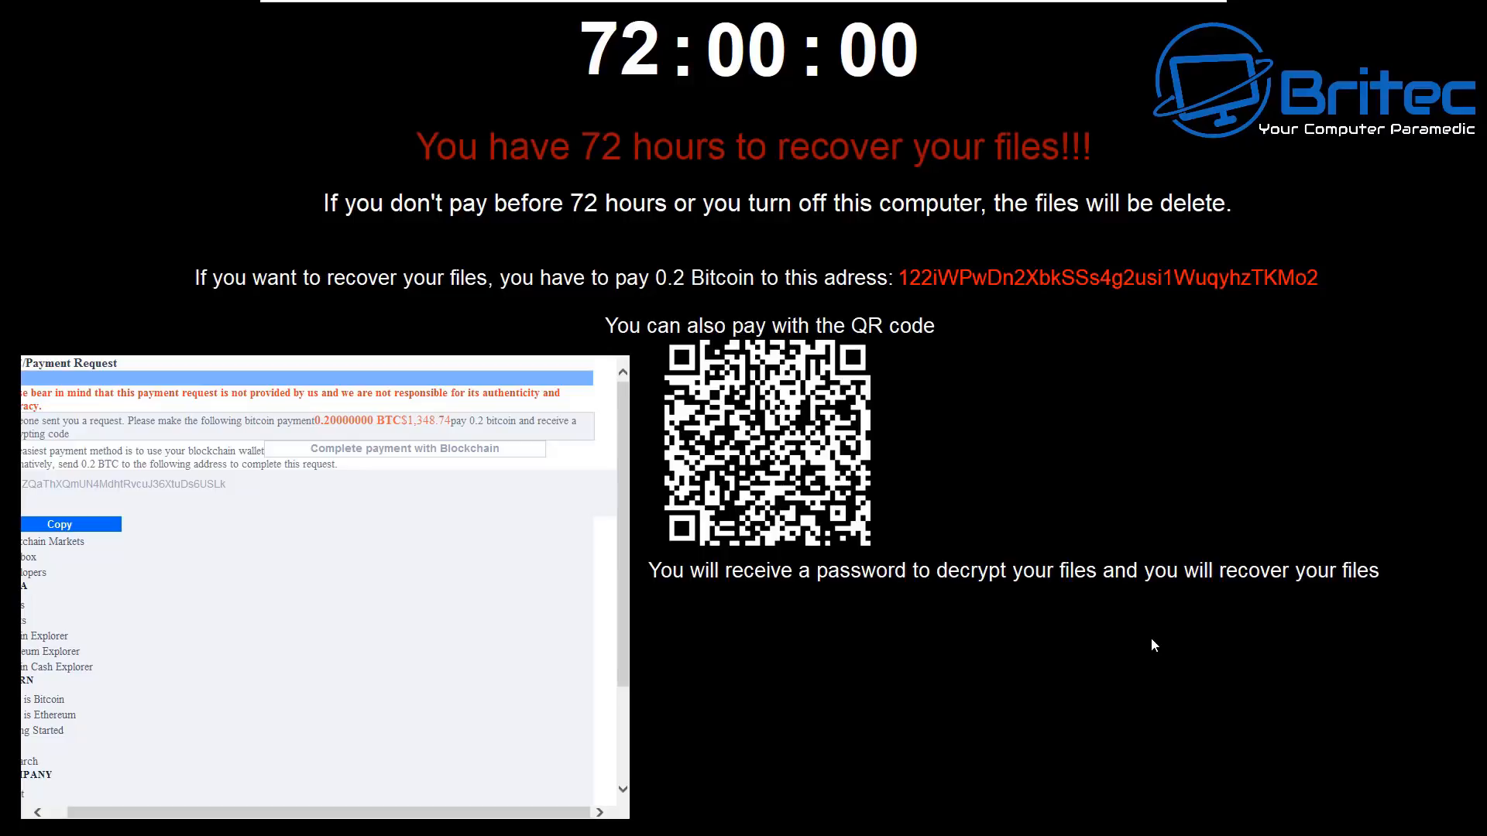
mouse_move(1059, 500)
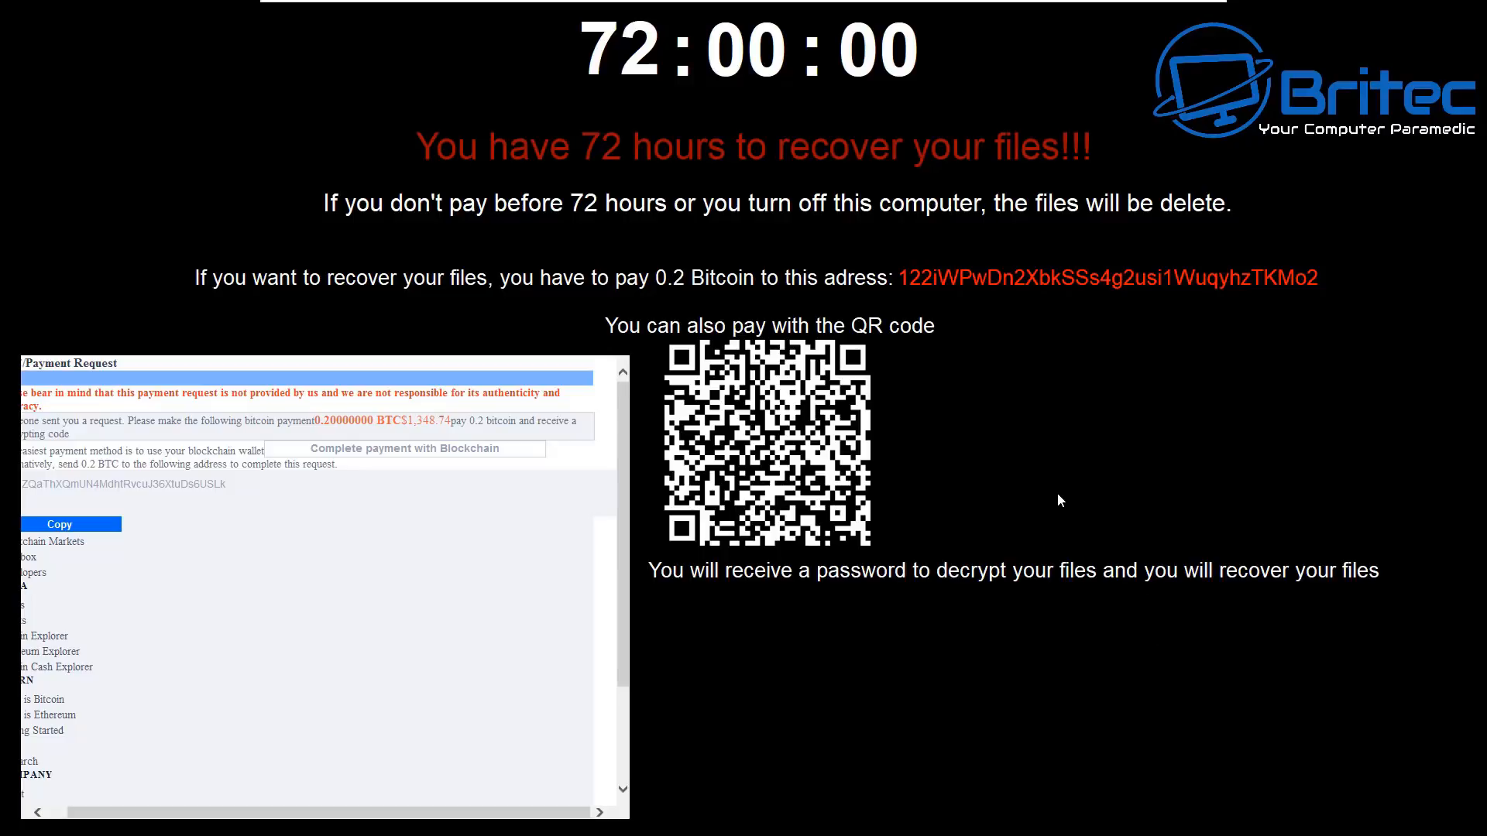
mouse_move(989, 378)
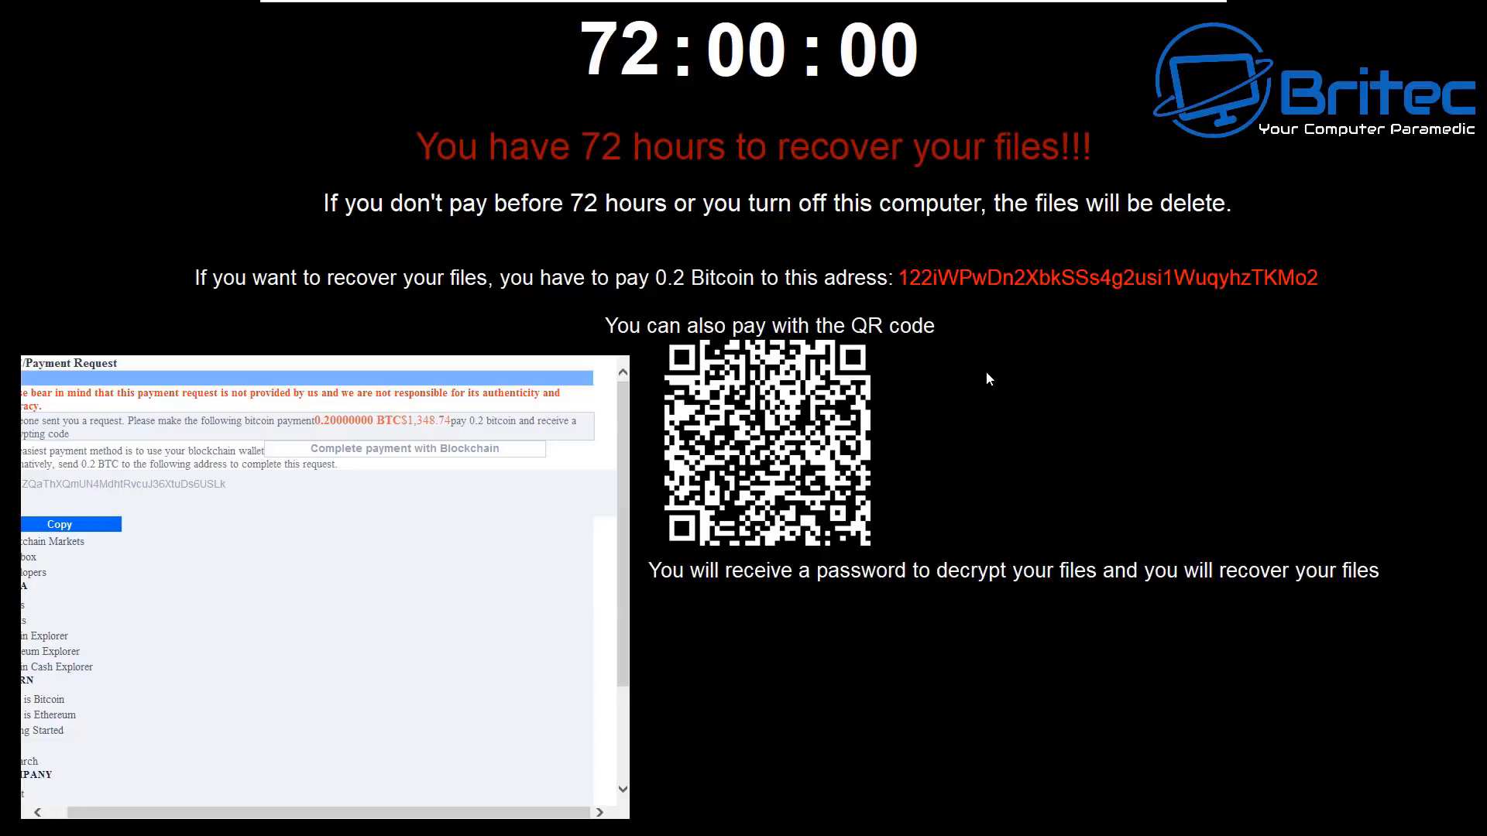
mouse_move(135, 525)
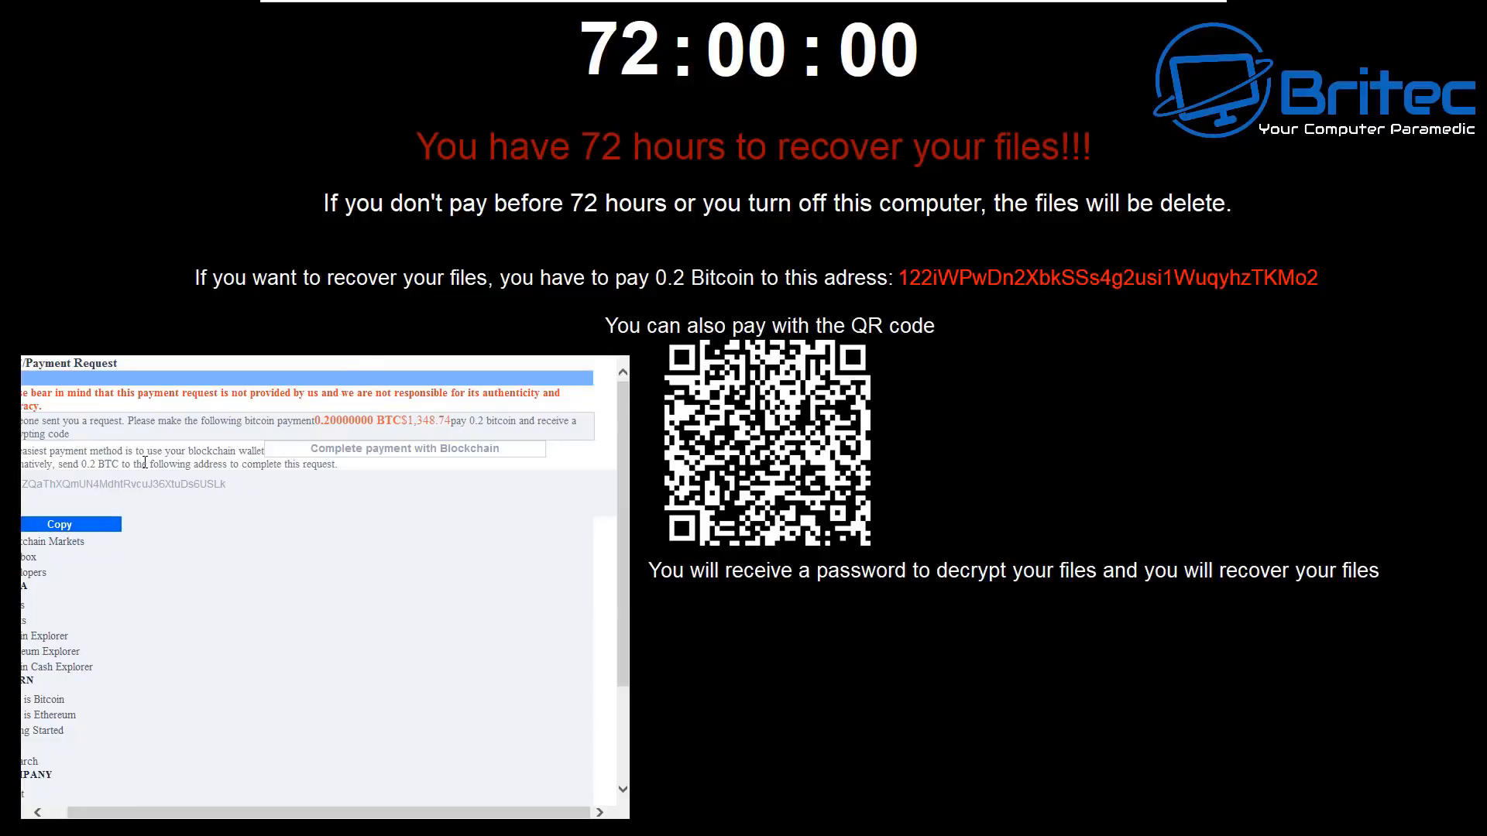
mouse_move(388, 454)
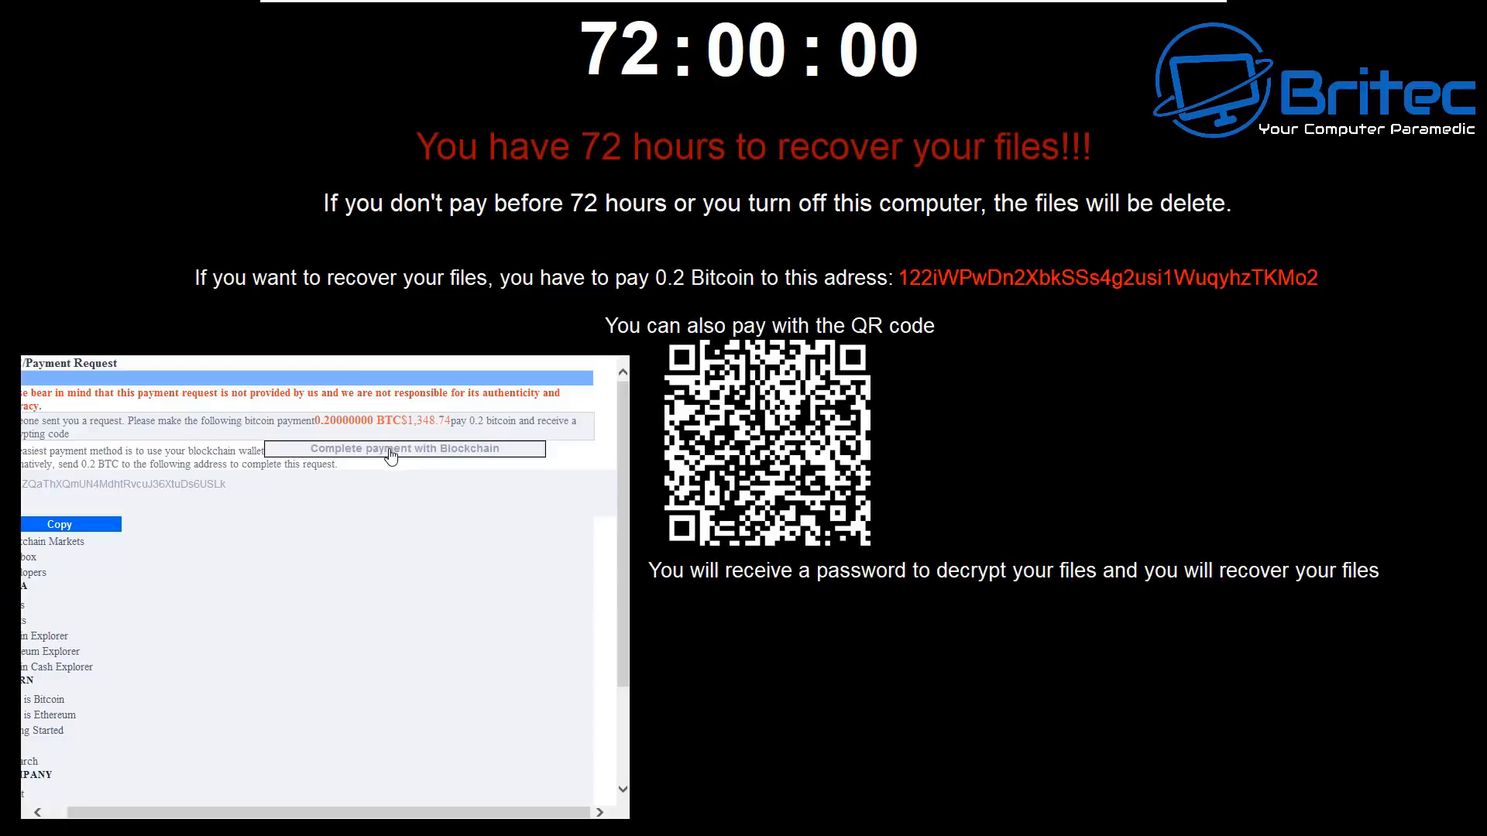
mouse_move(288, 664)
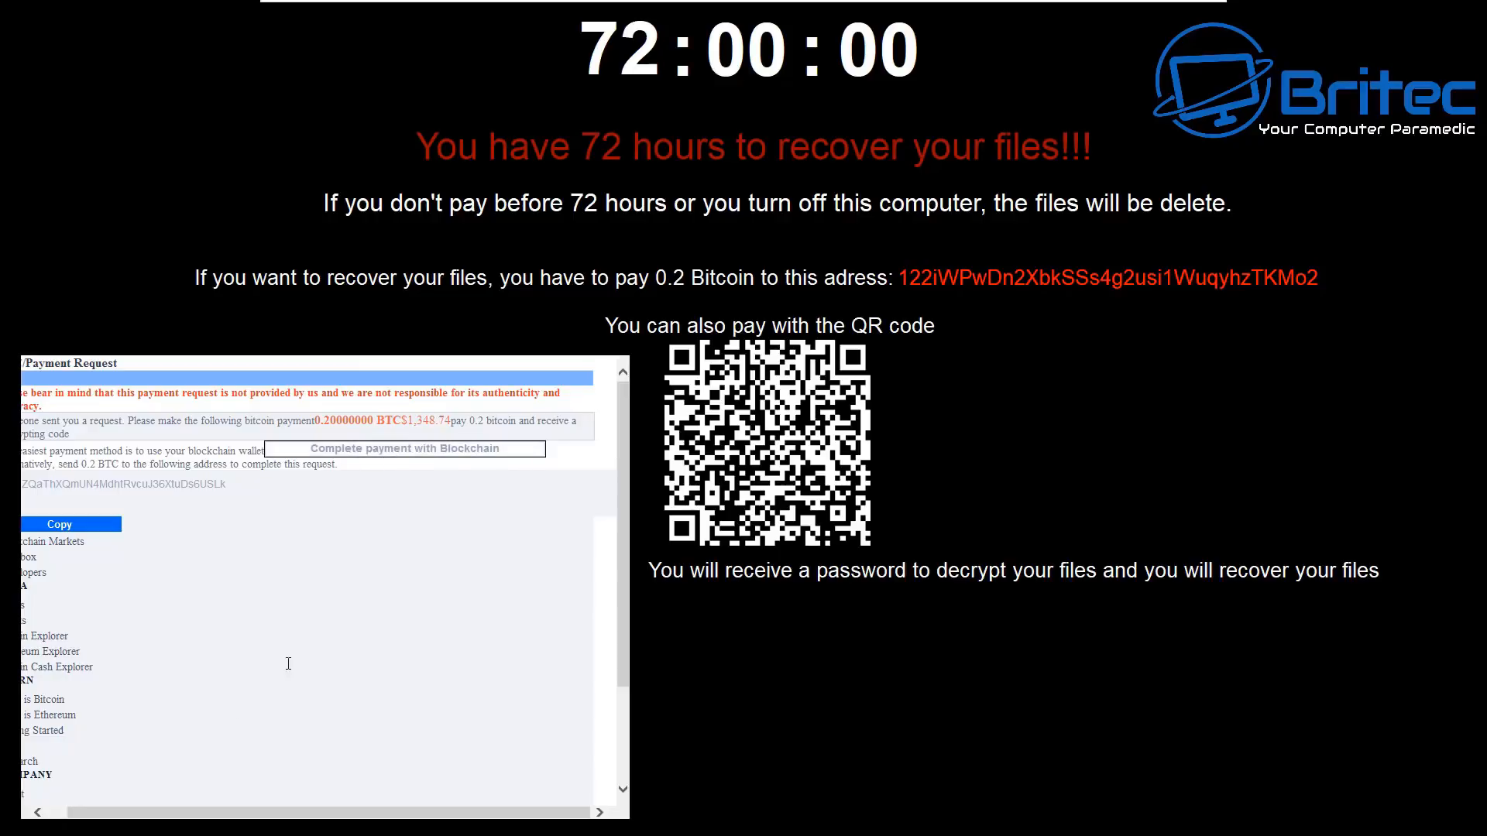
scroll(down, 3)
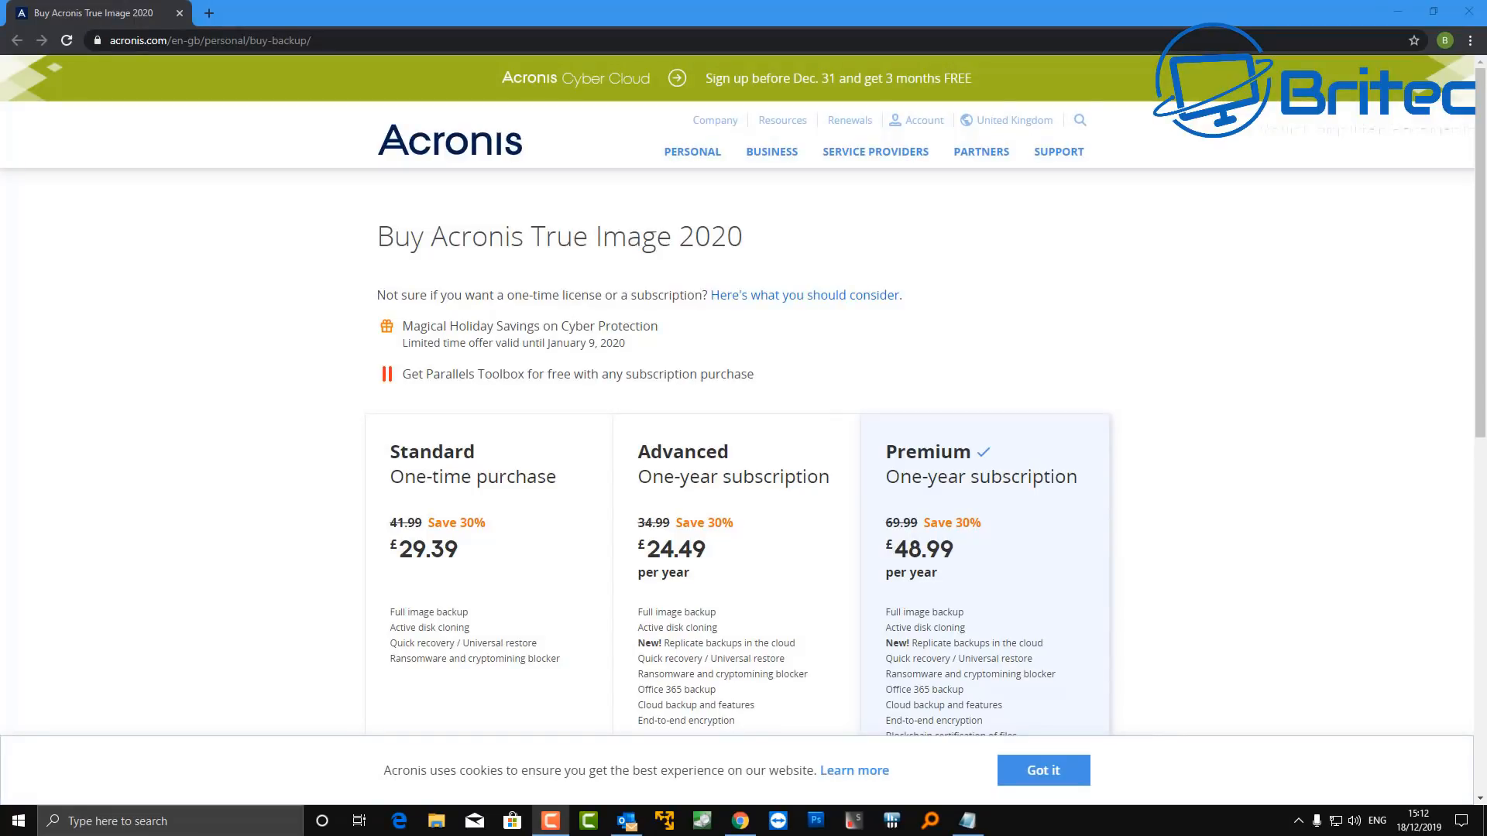
click(1041, 770)
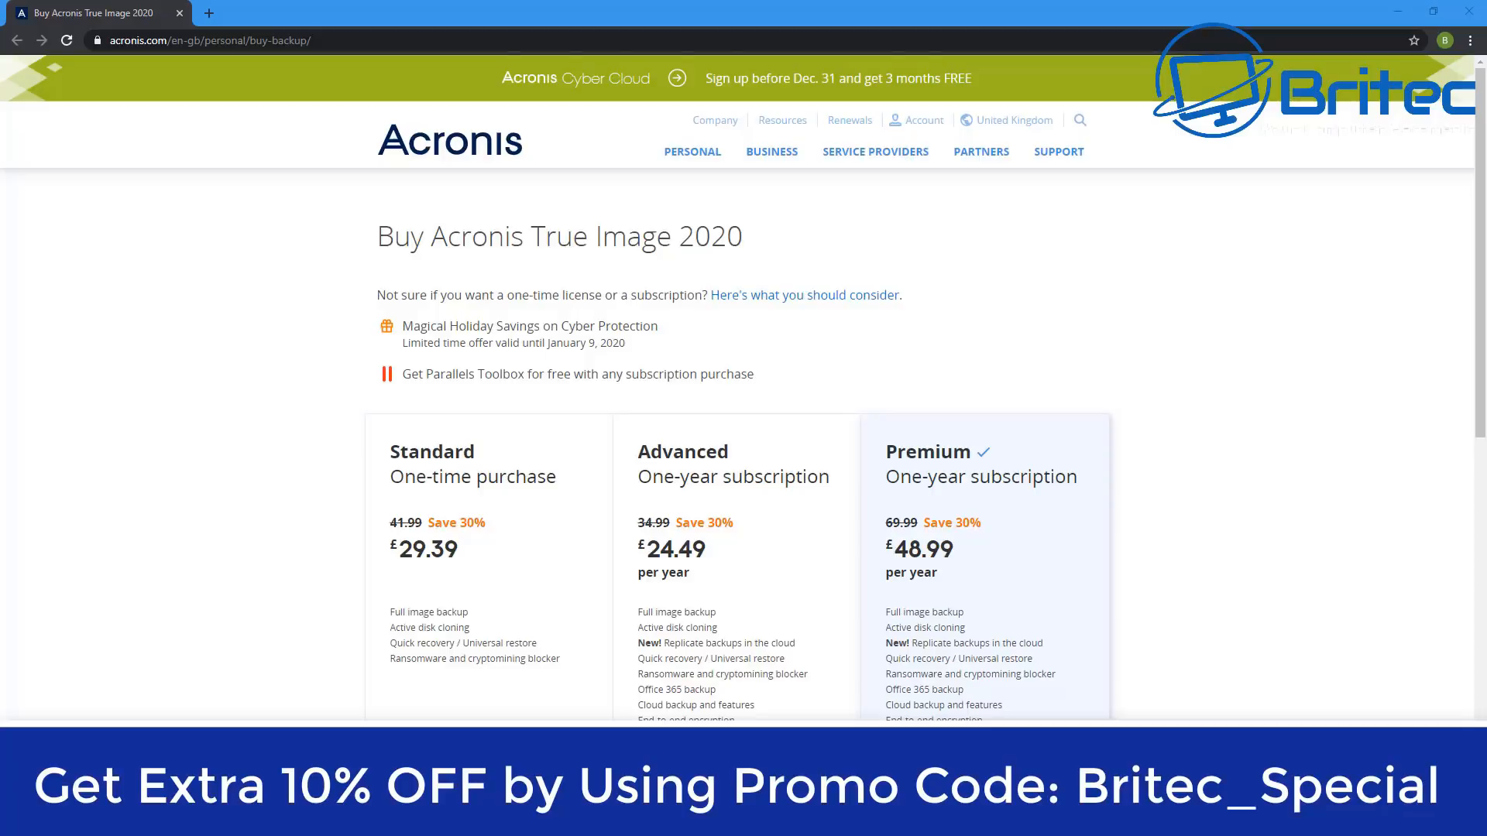
scroll(down, 3)
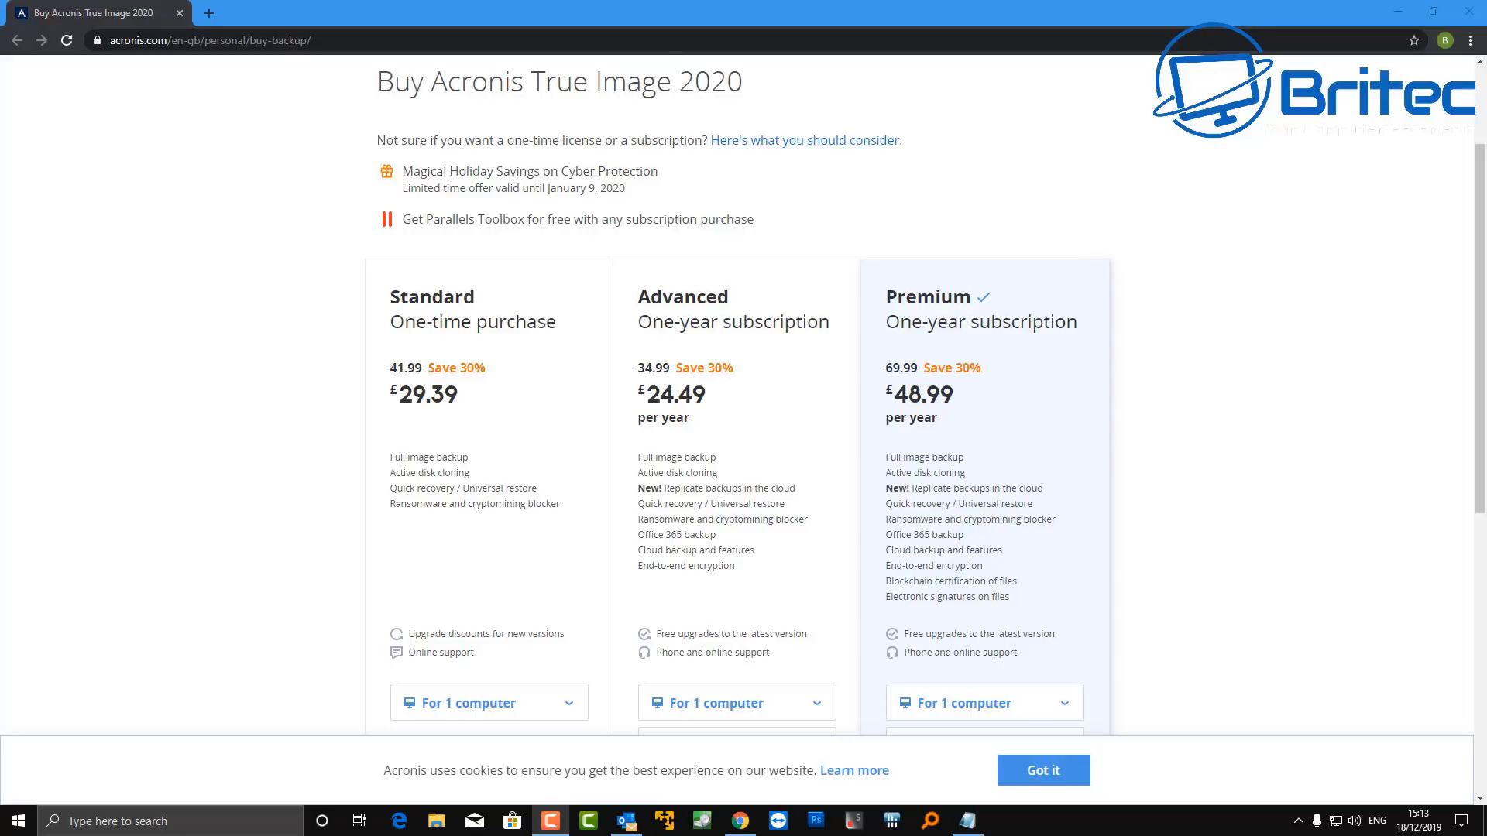
scroll(down, 3)
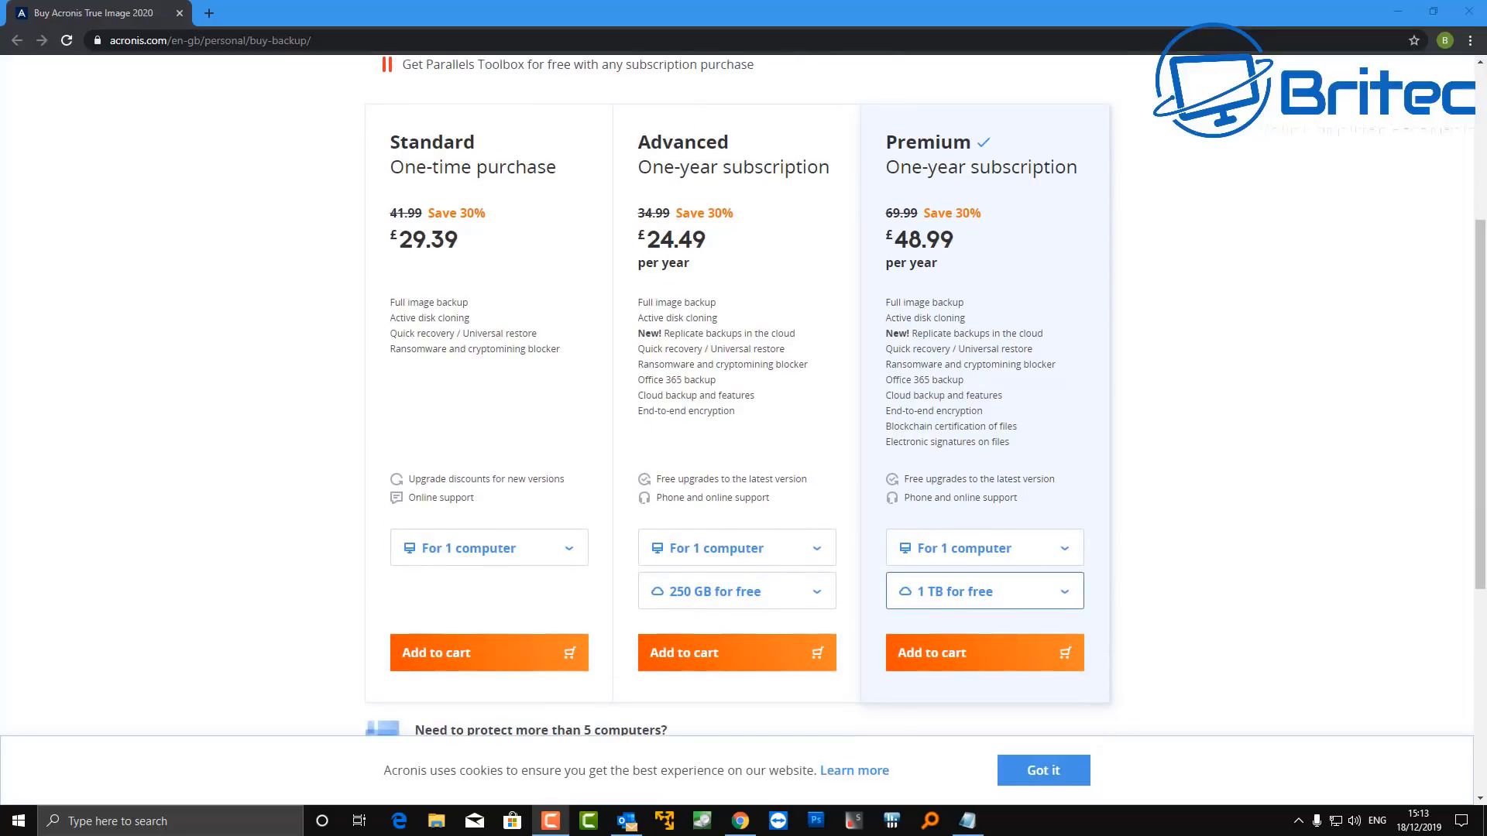
Step: Choose the free 1 TB storage for Premium on one computer and add it to the cart (£48.99)
click(984, 590)
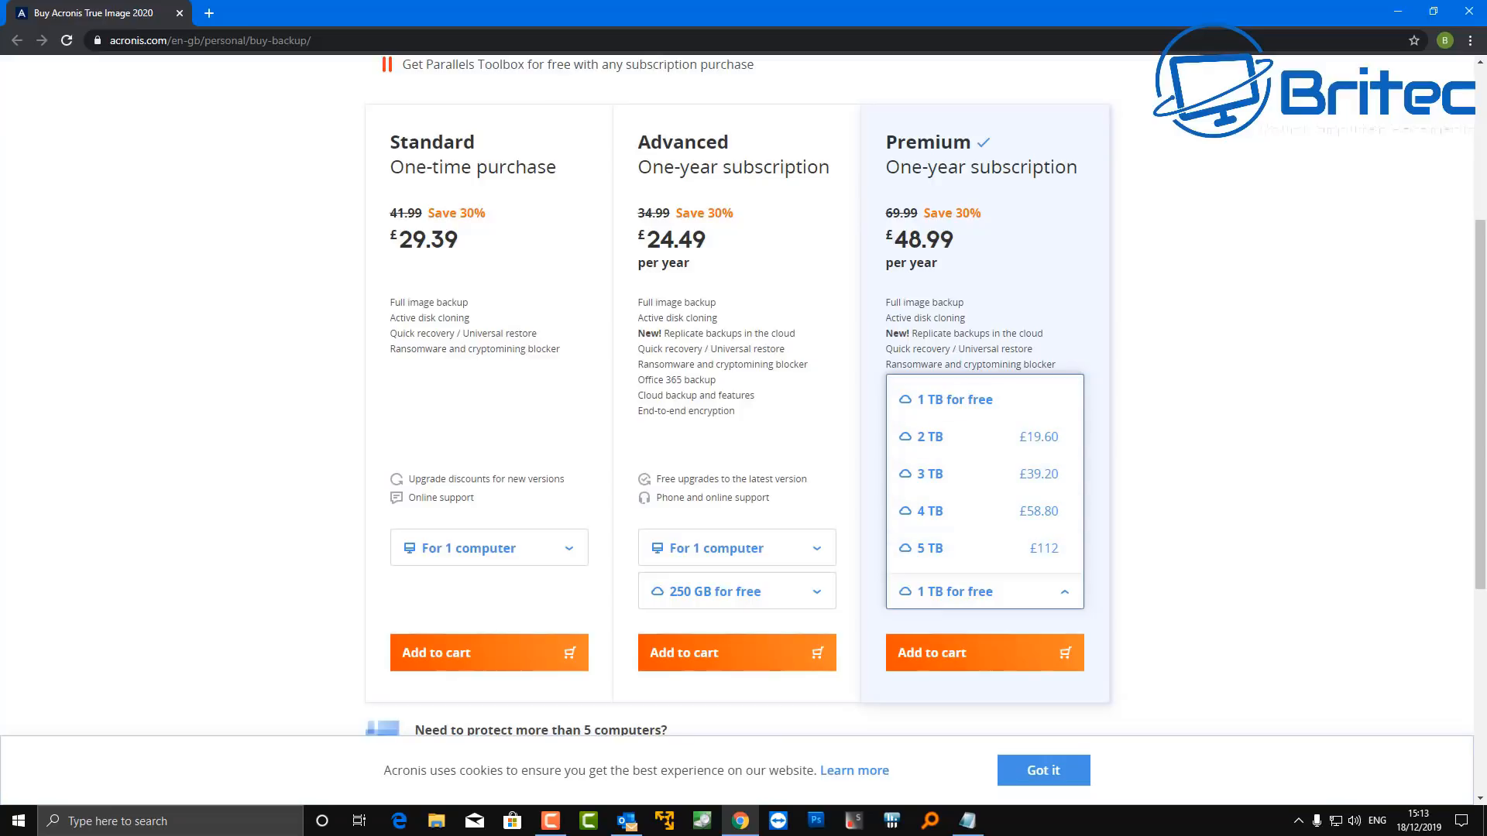
click(982, 590)
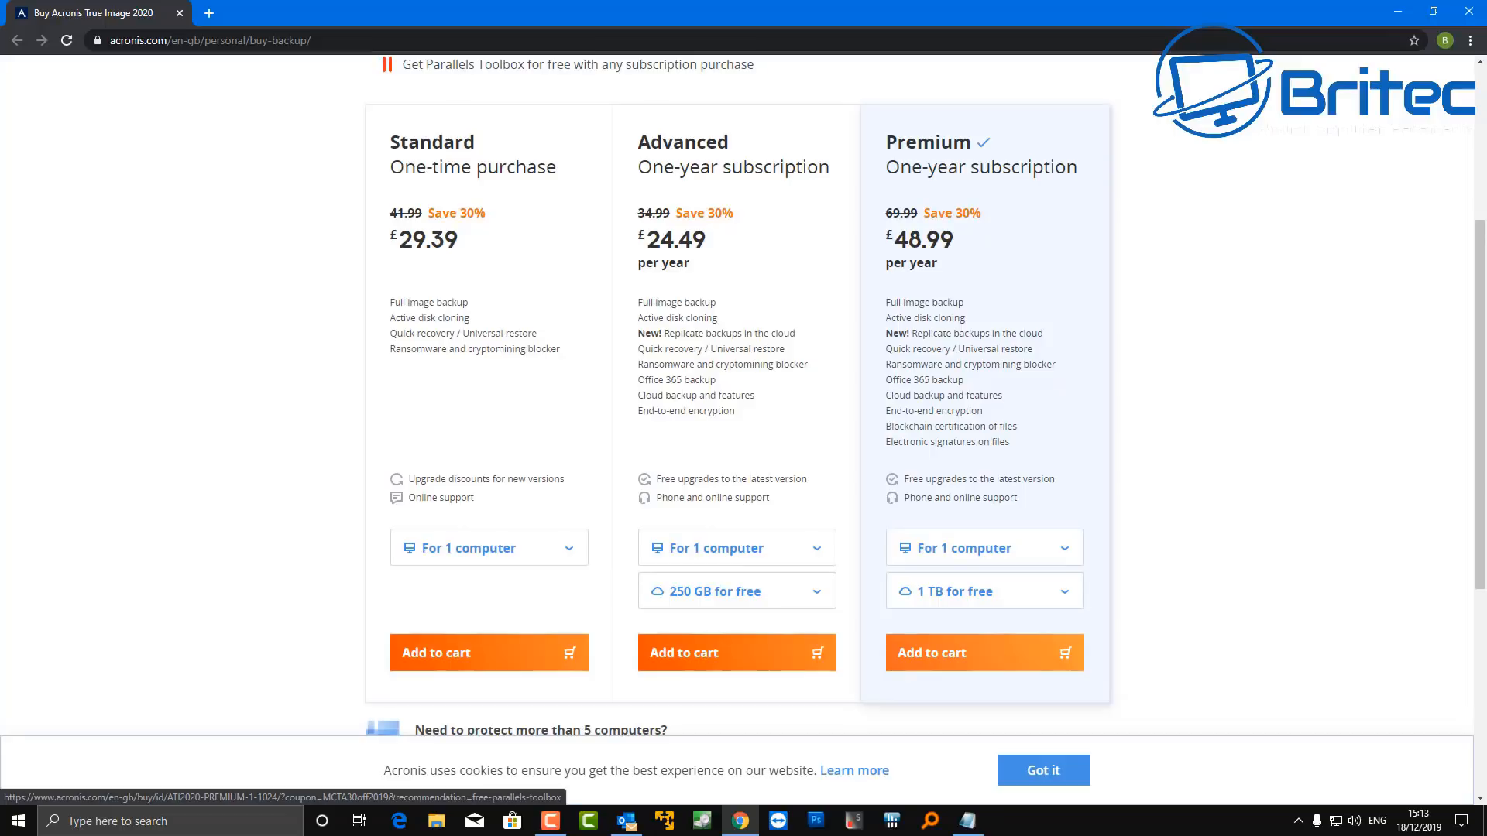
click(488, 652)
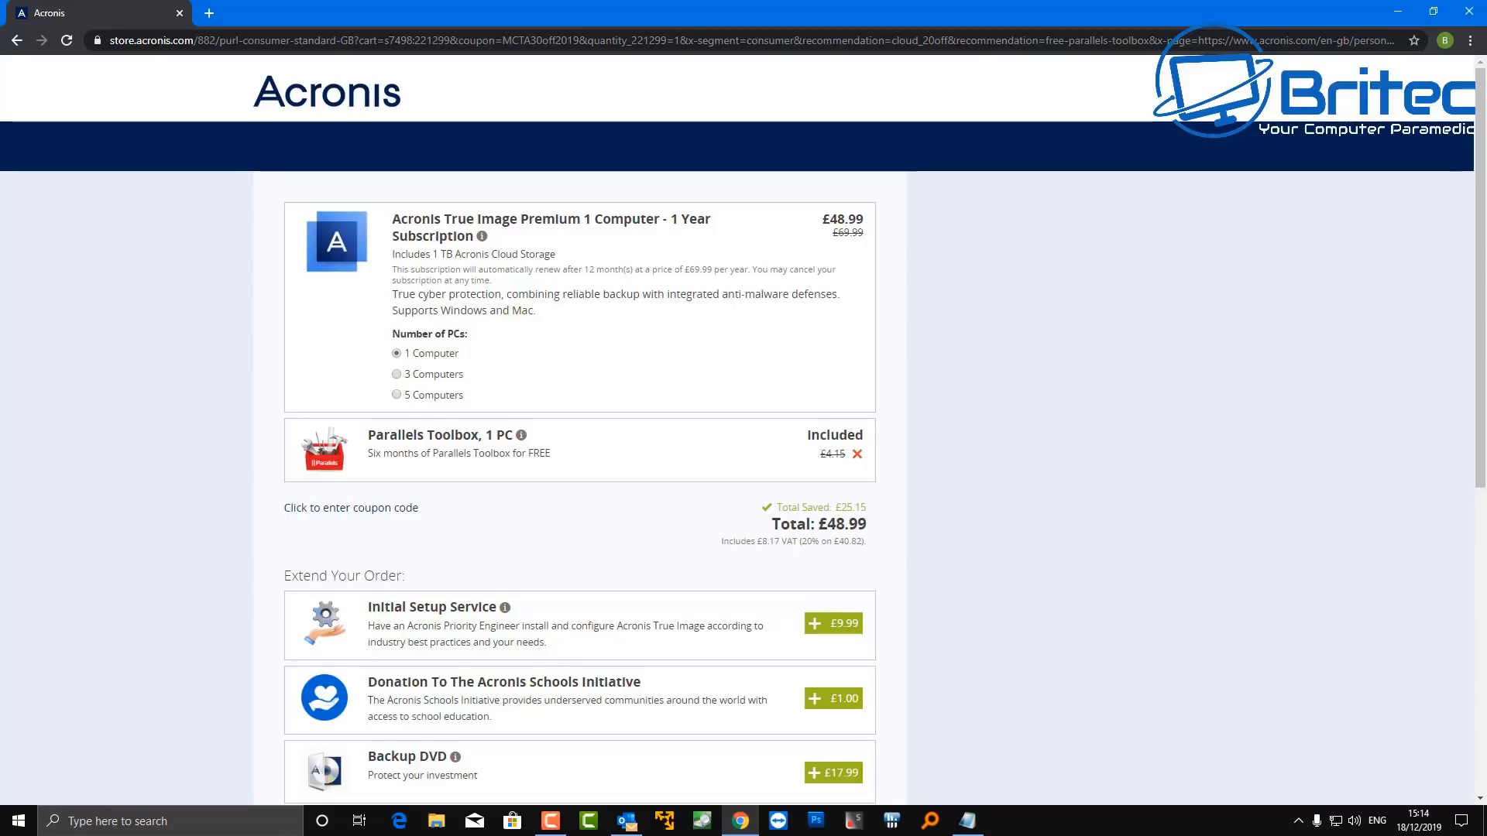
Step: Enter the coupon code 'Britec_Special' in the checkout's coupon field
click(350, 508)
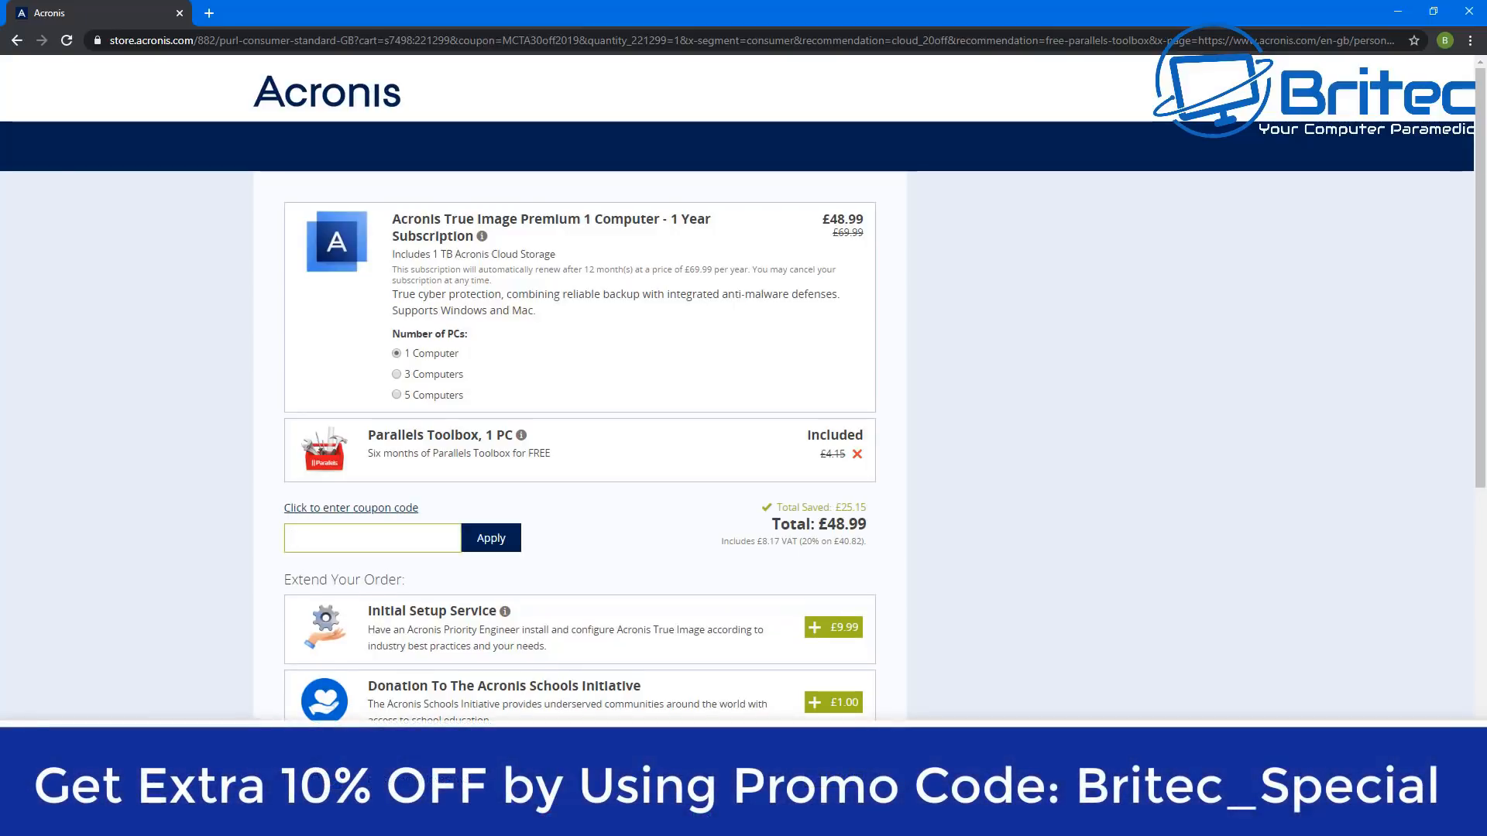
text(Bri)
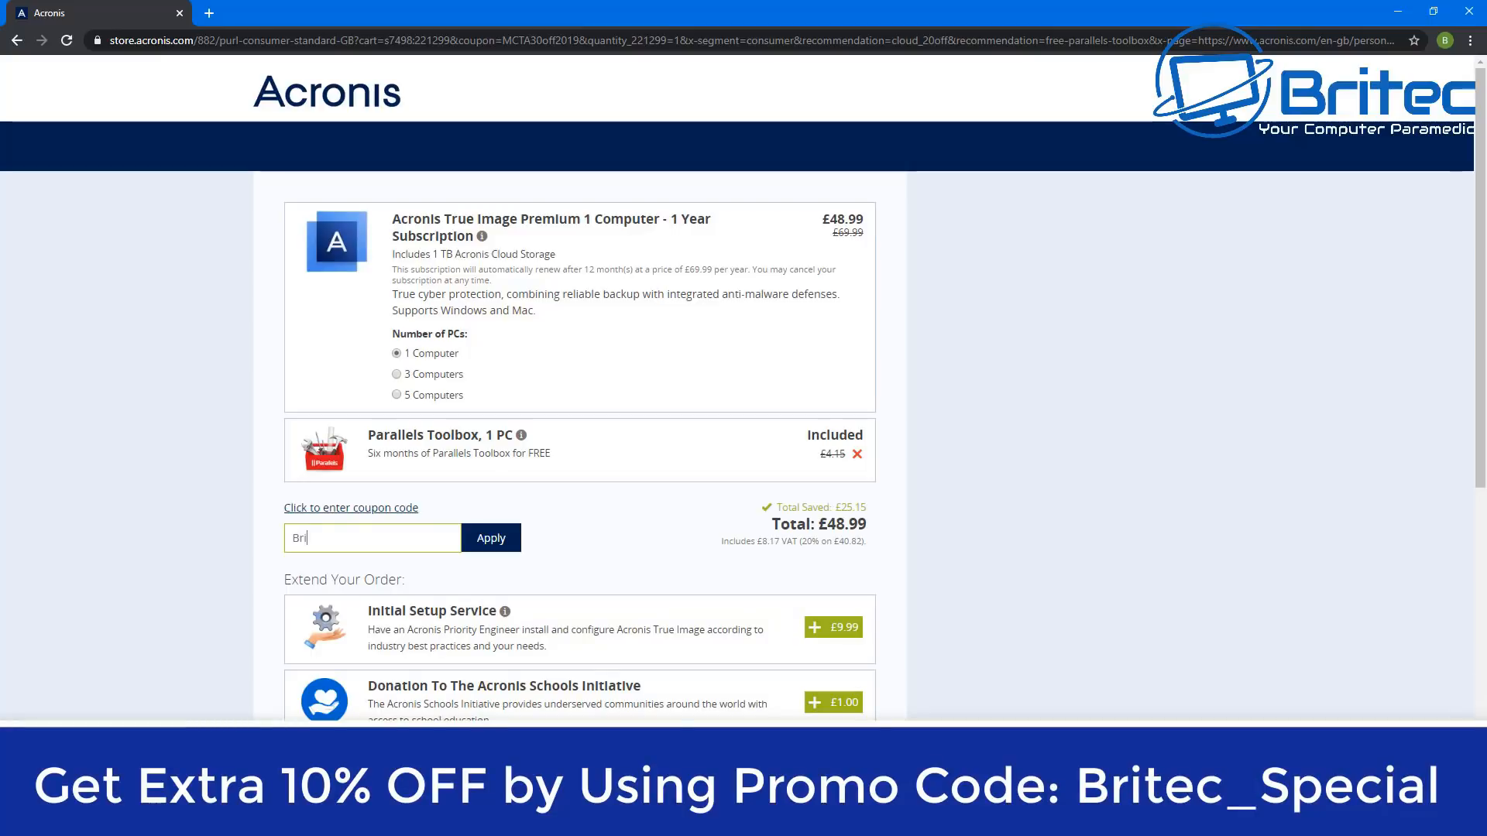
text(tec)
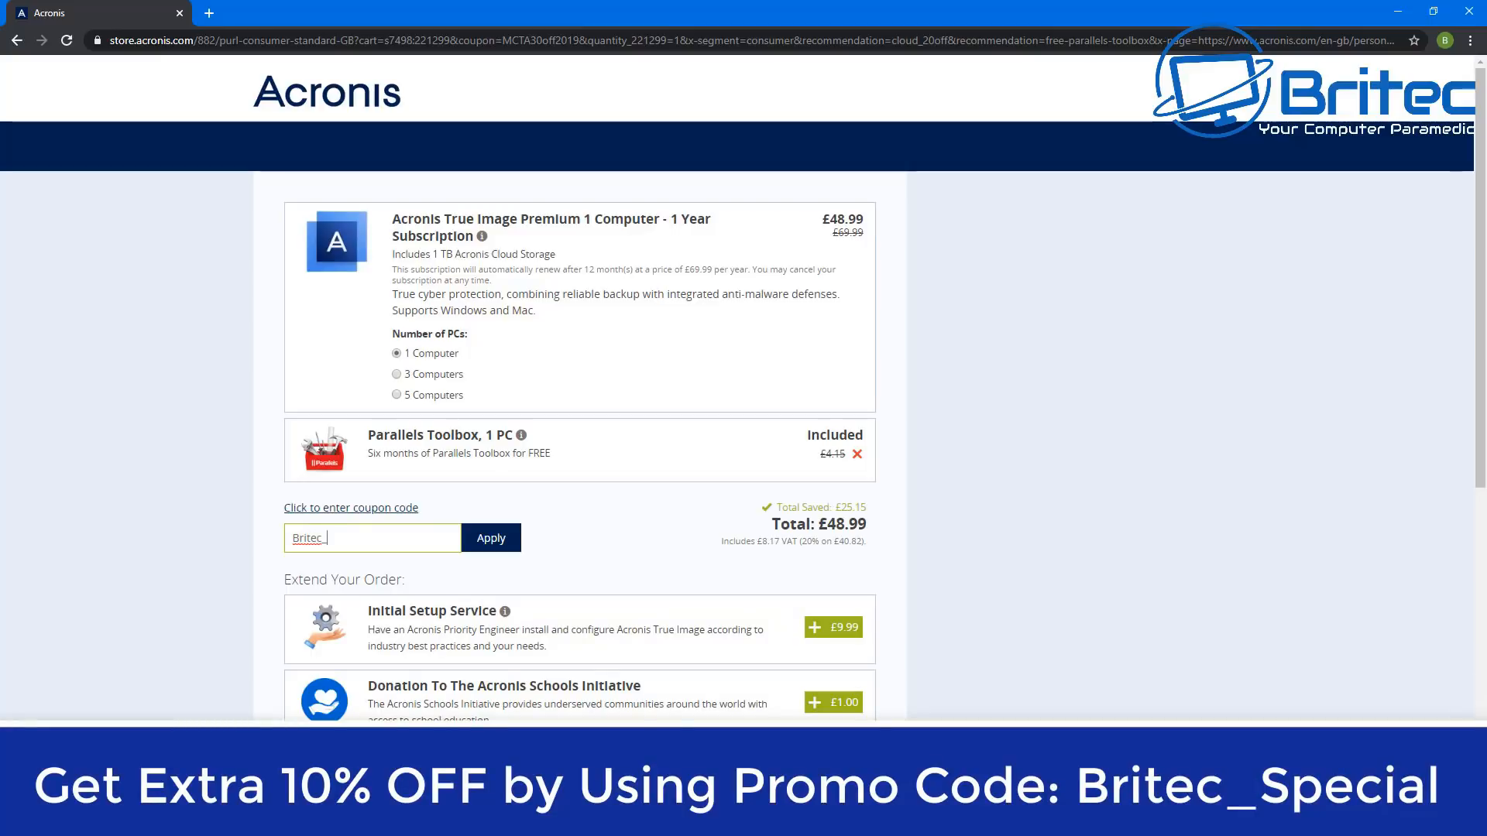
text(_Spe)
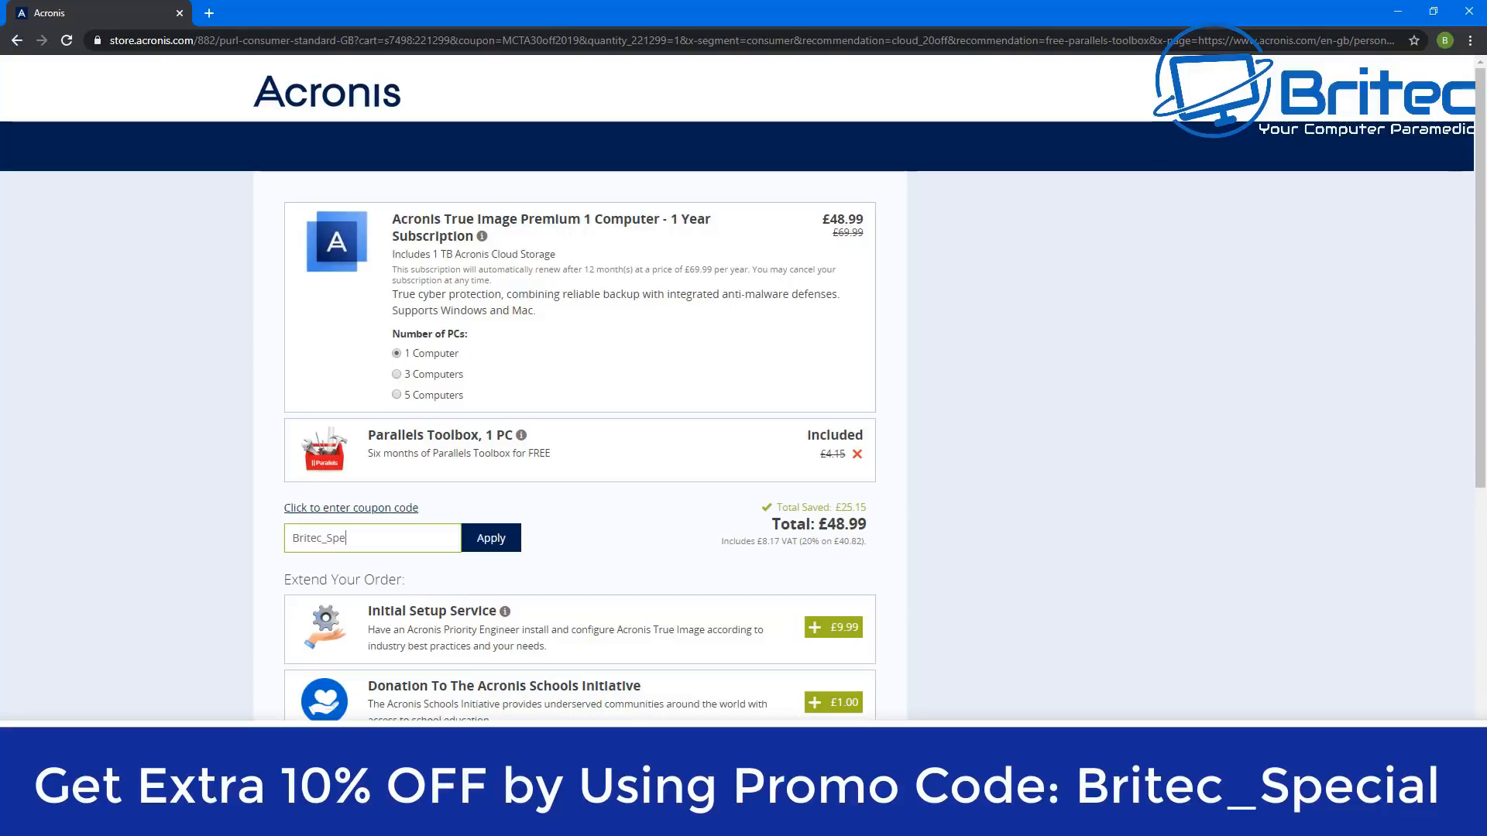
text(cial)
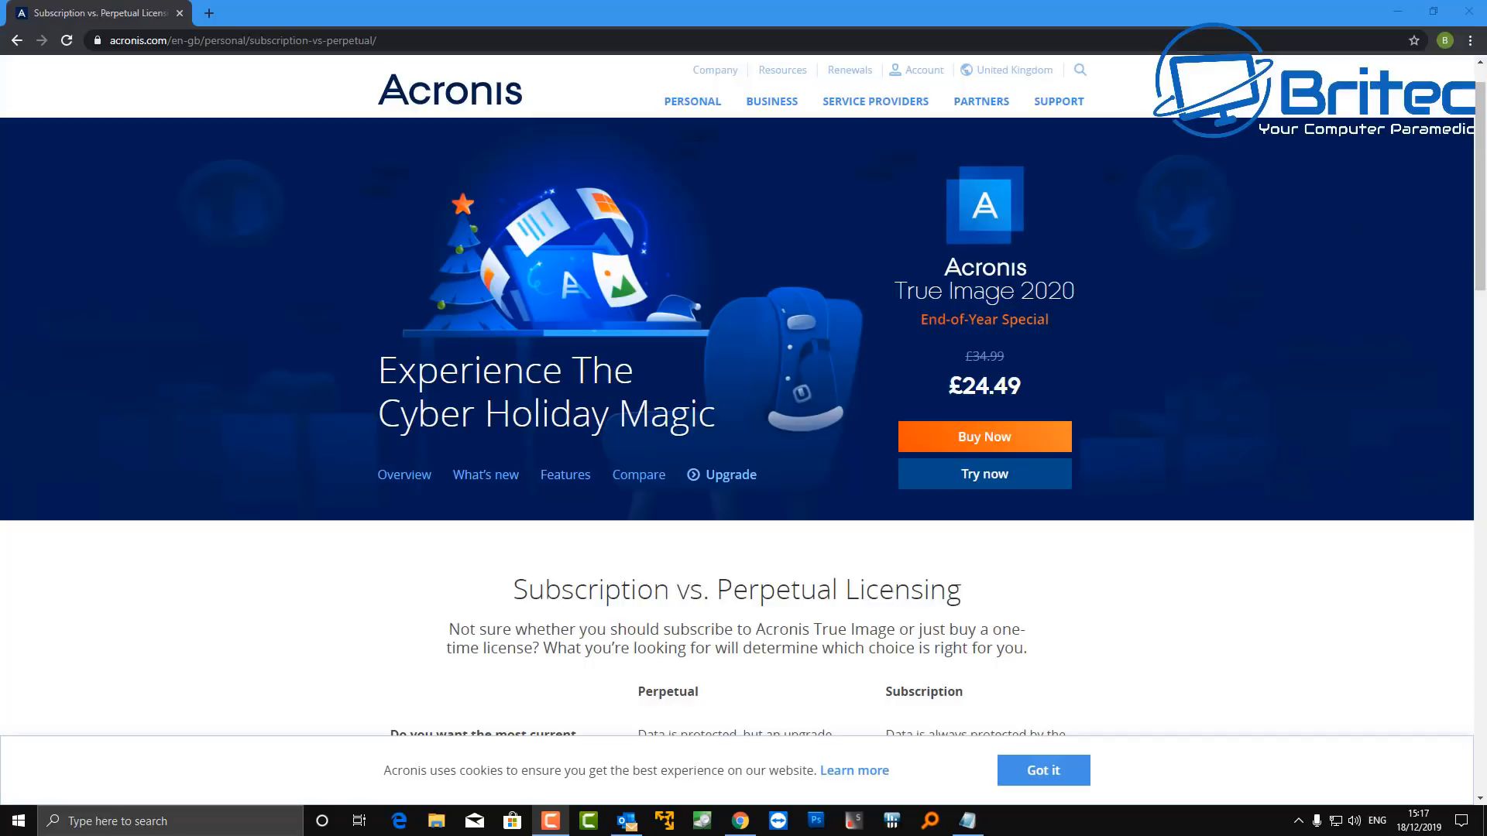
Step: Scroll through the Subscription vs. Perpetual comparison table, then switch to Acronis True Image 2020's Backup screen
scroll(down, 3)
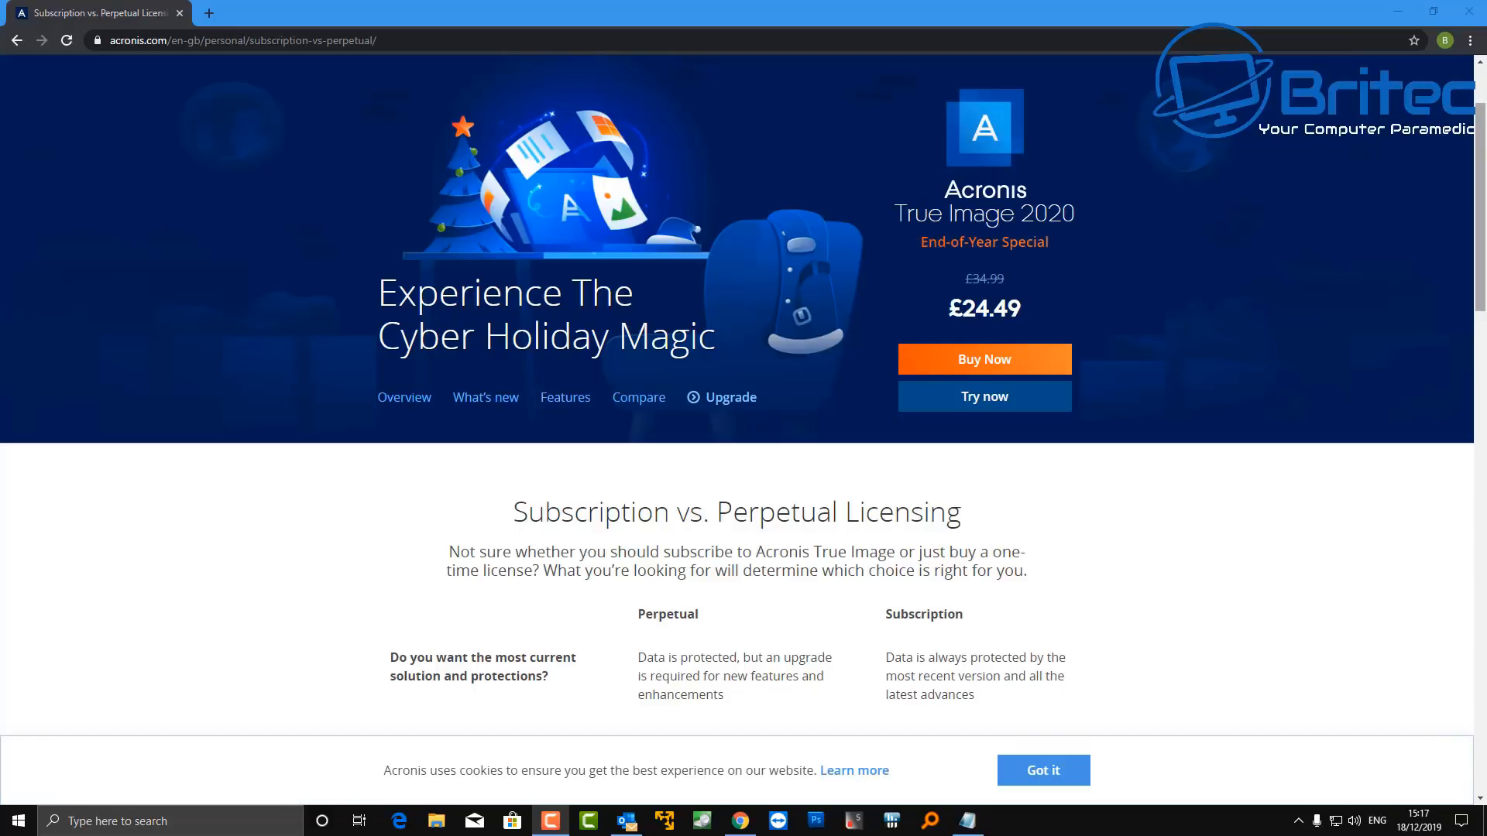
scroll(down, 3)
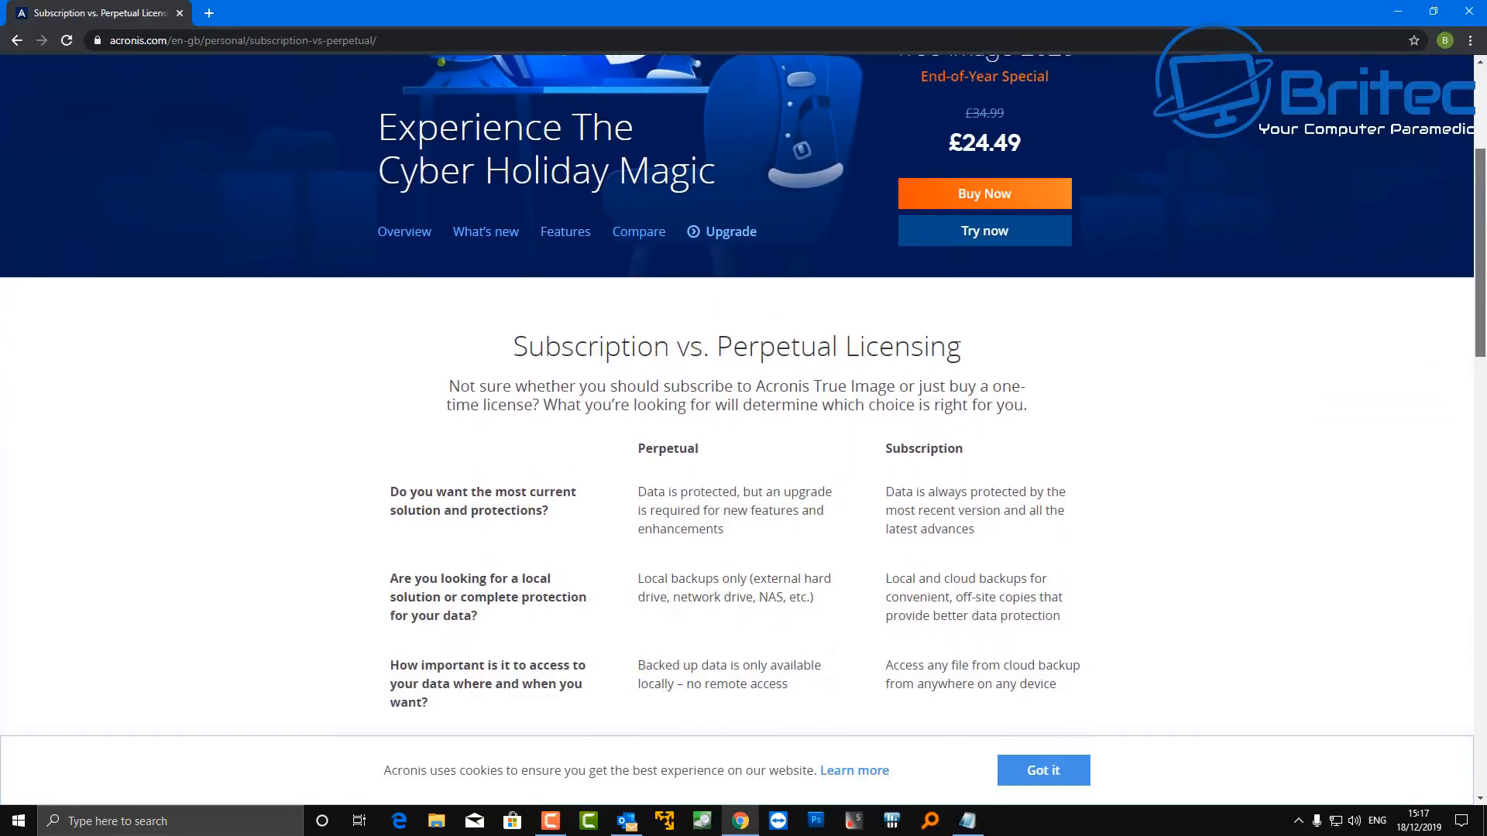
scroll(down, 3)
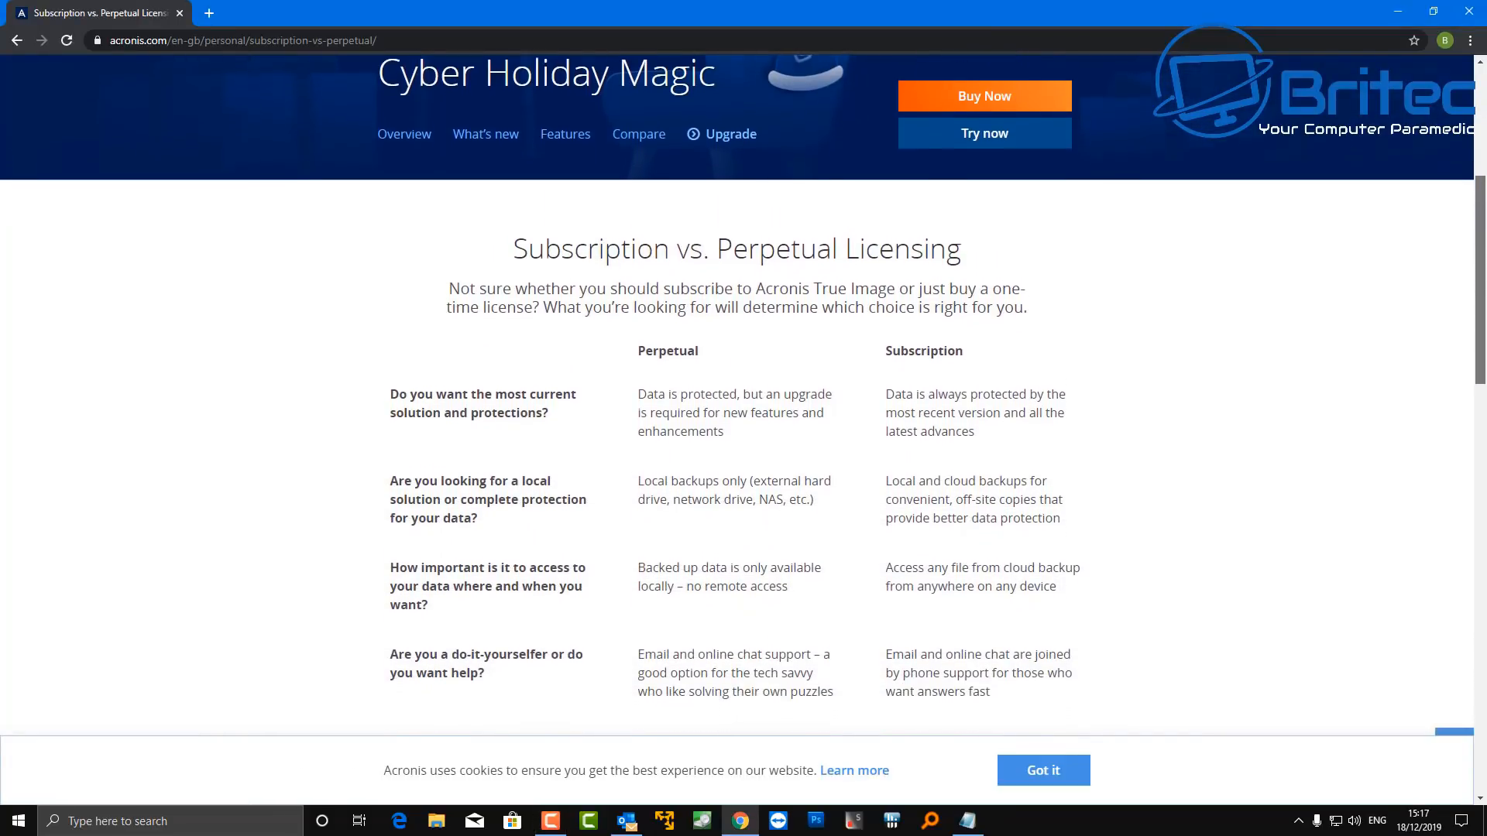
scroll(down, 3)
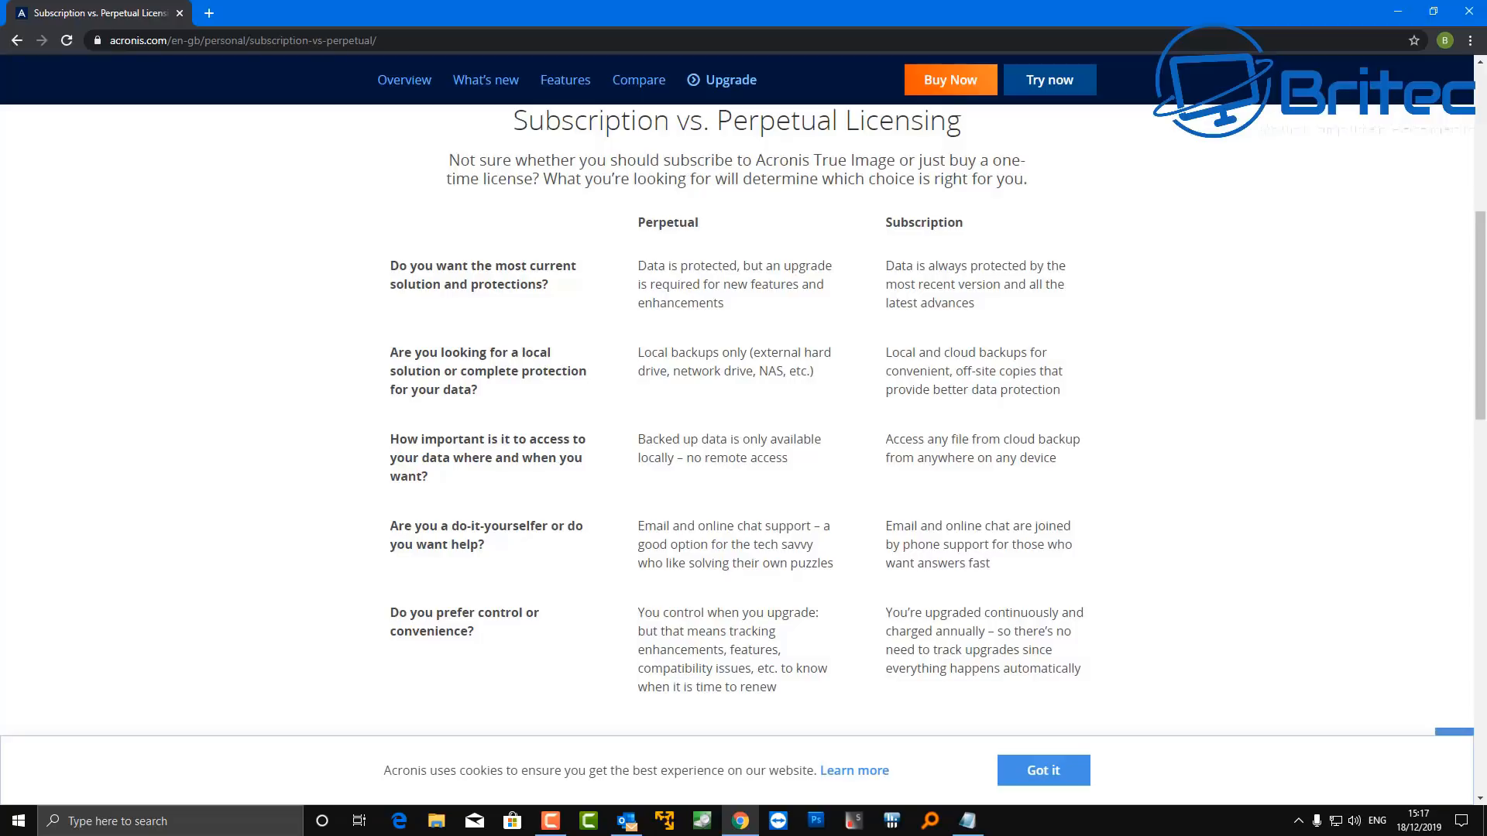
click(1004, 821)
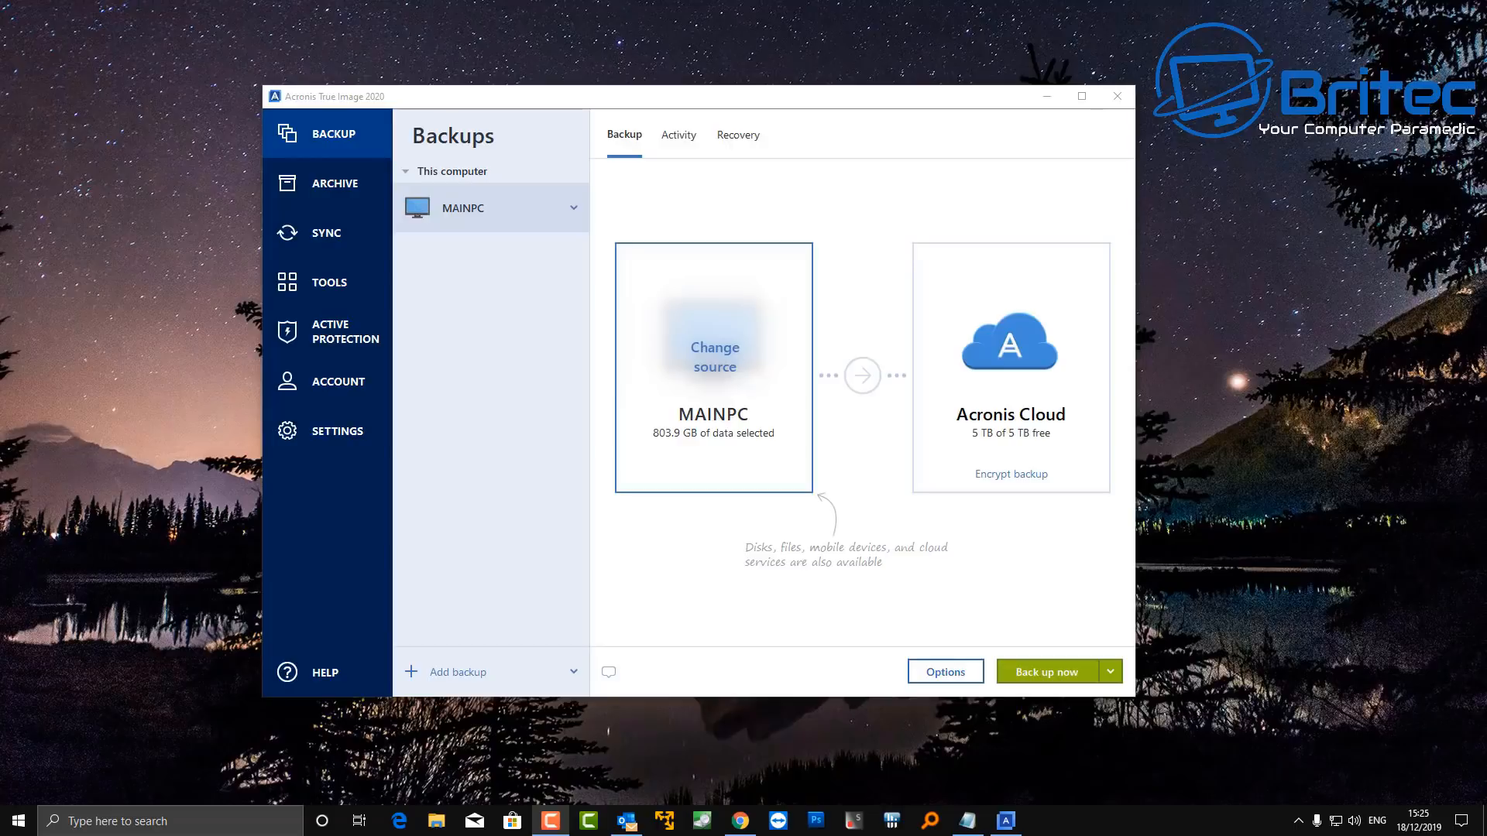
mouse_move(1010, 367)
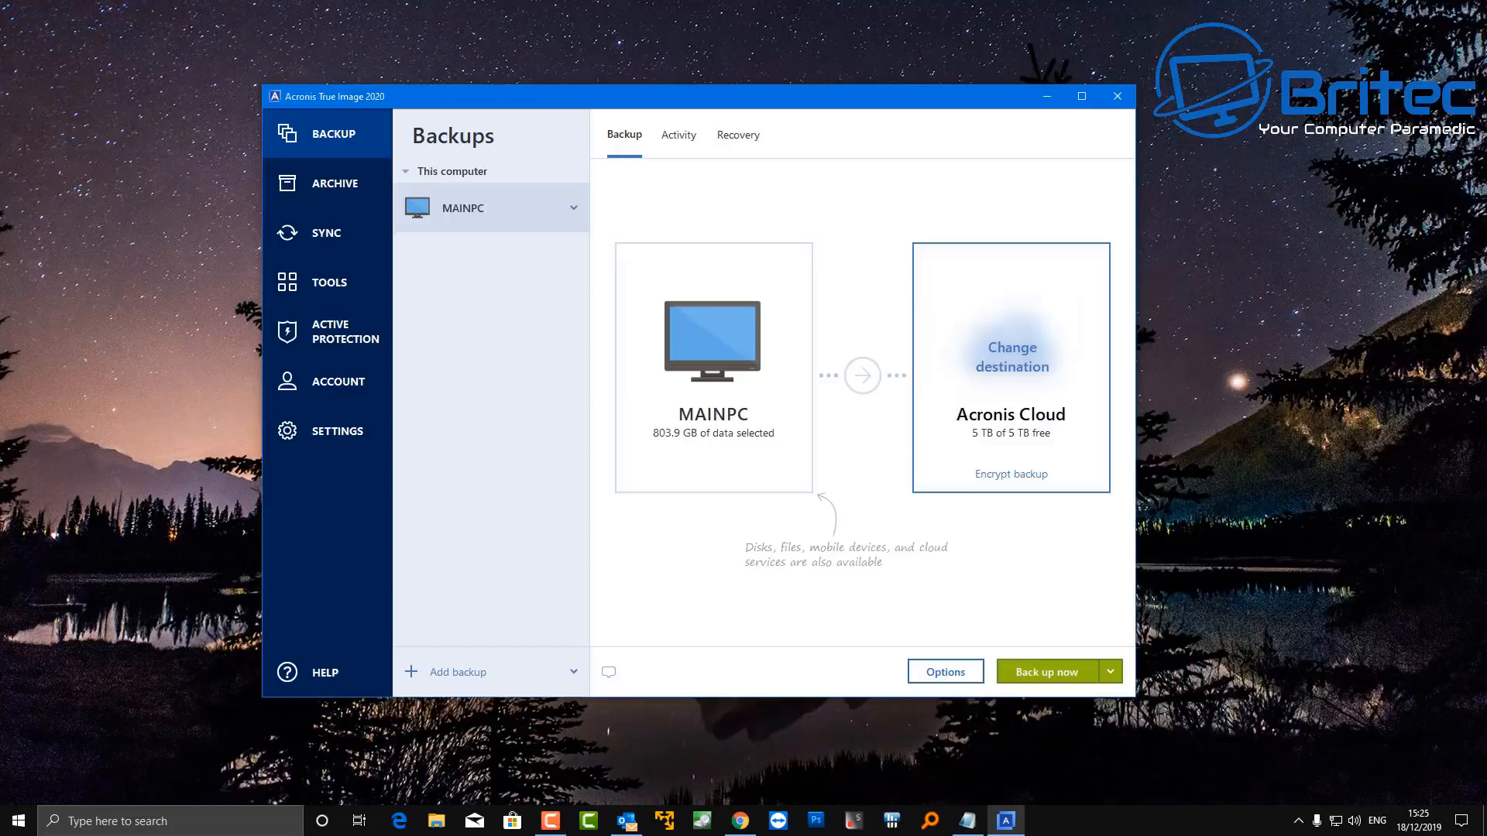
Step: Review the backup destination choices for MAINPC and browse for a custom folder
click(1010, 358)
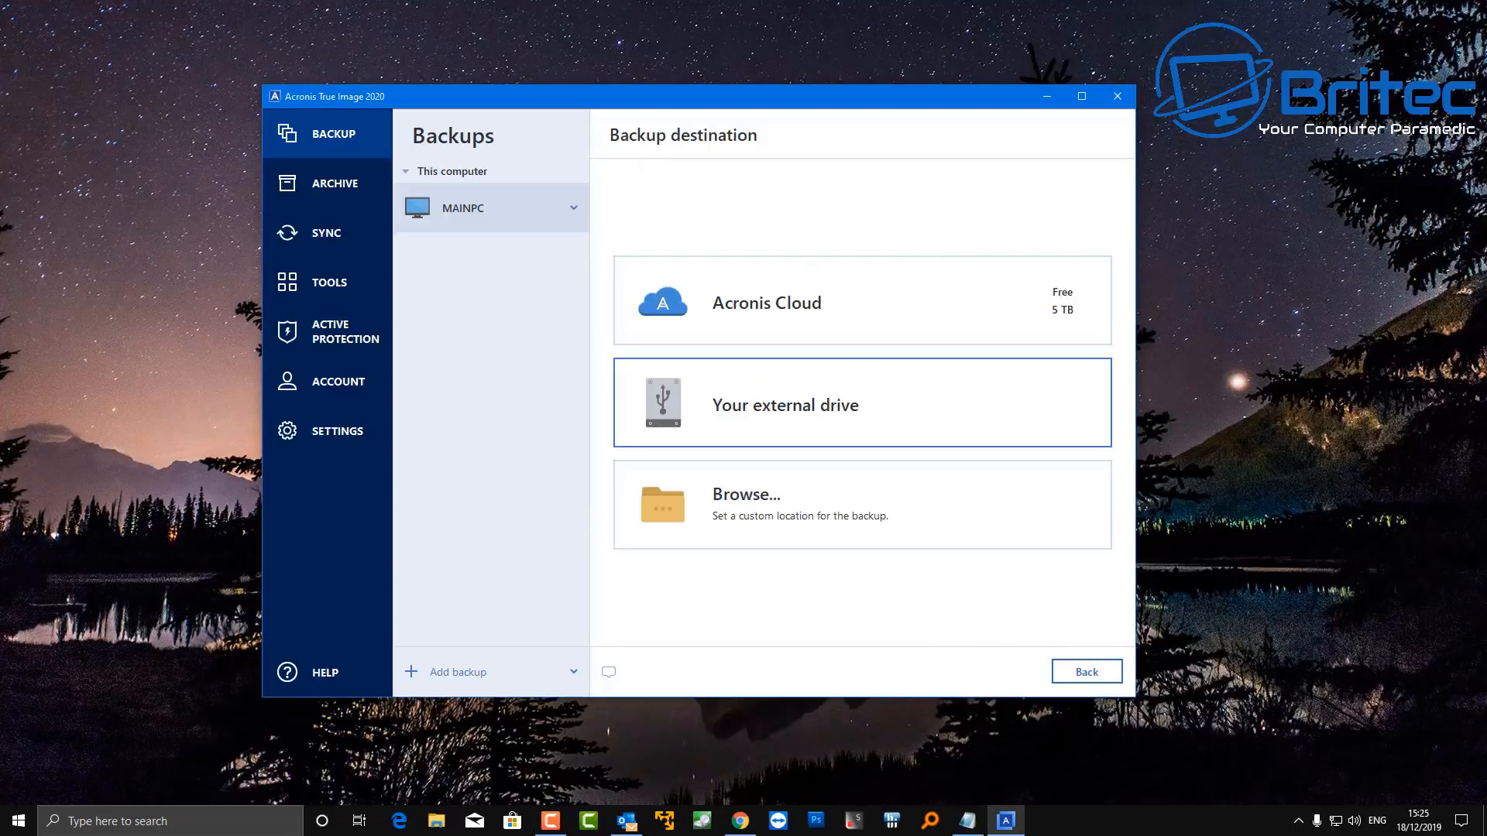
click(861, 302)
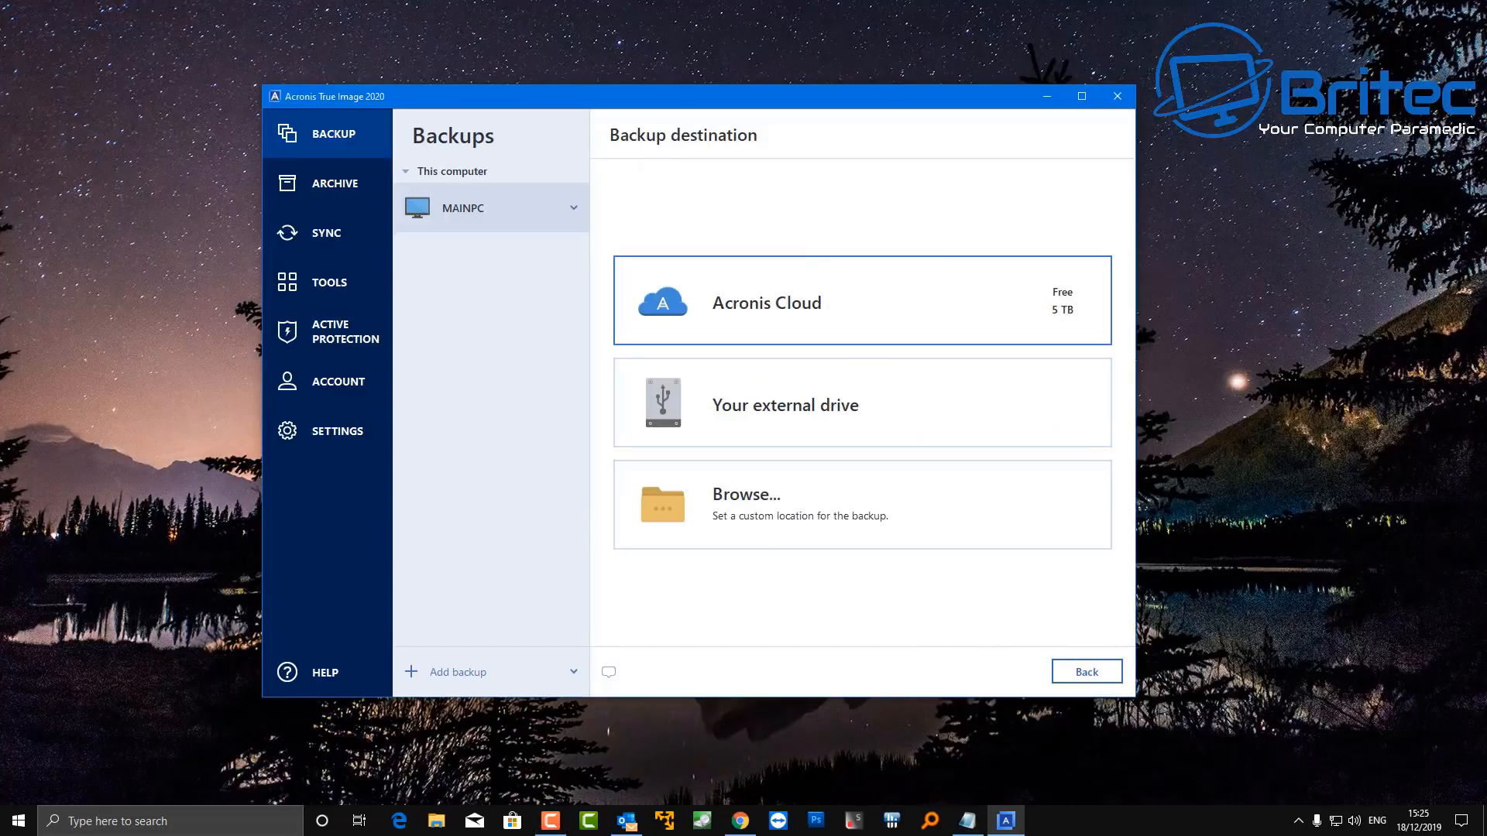
click(861, 504)
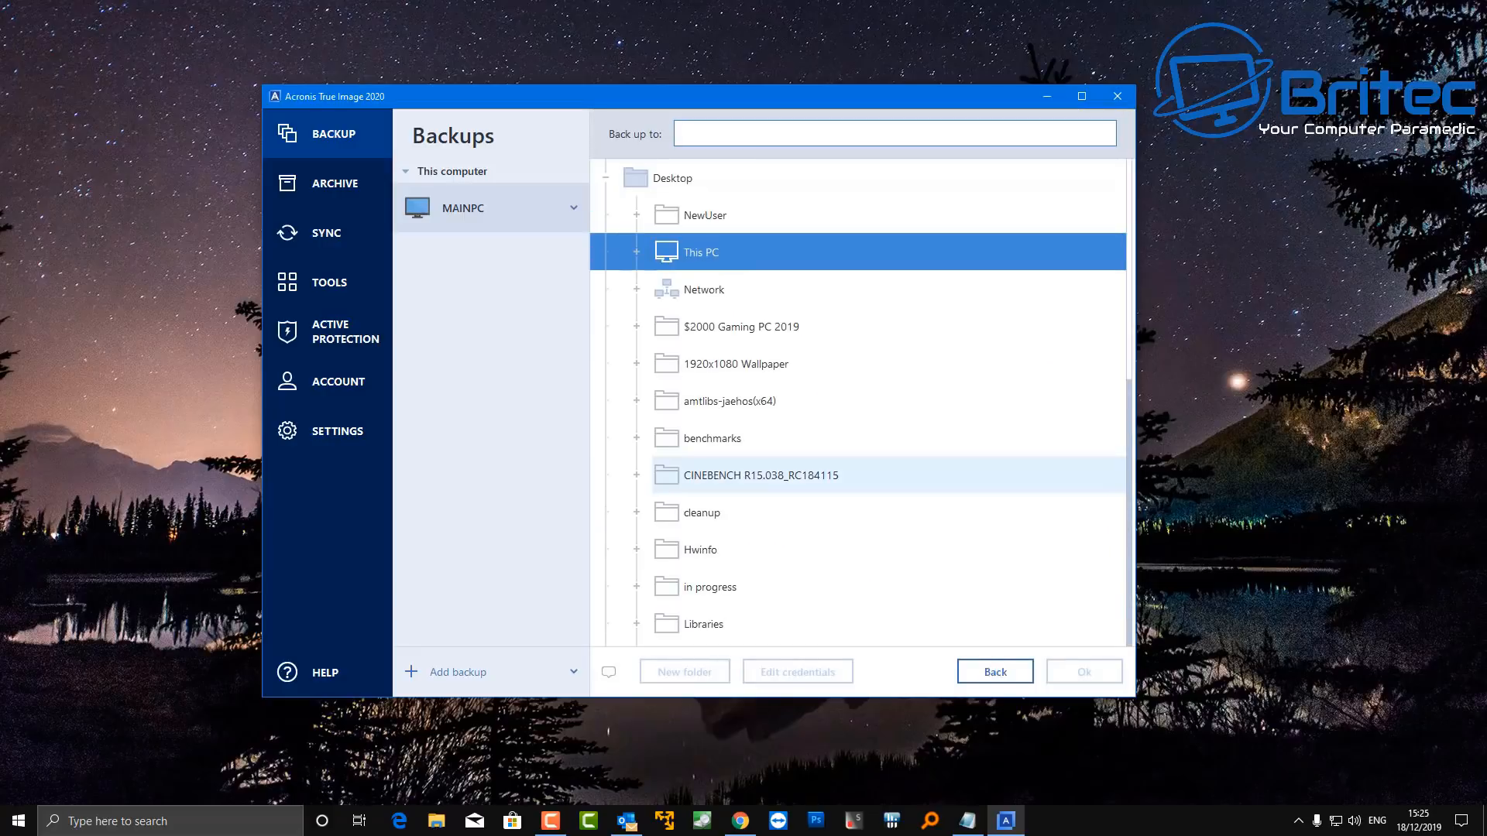
mouse_move(709, 585)
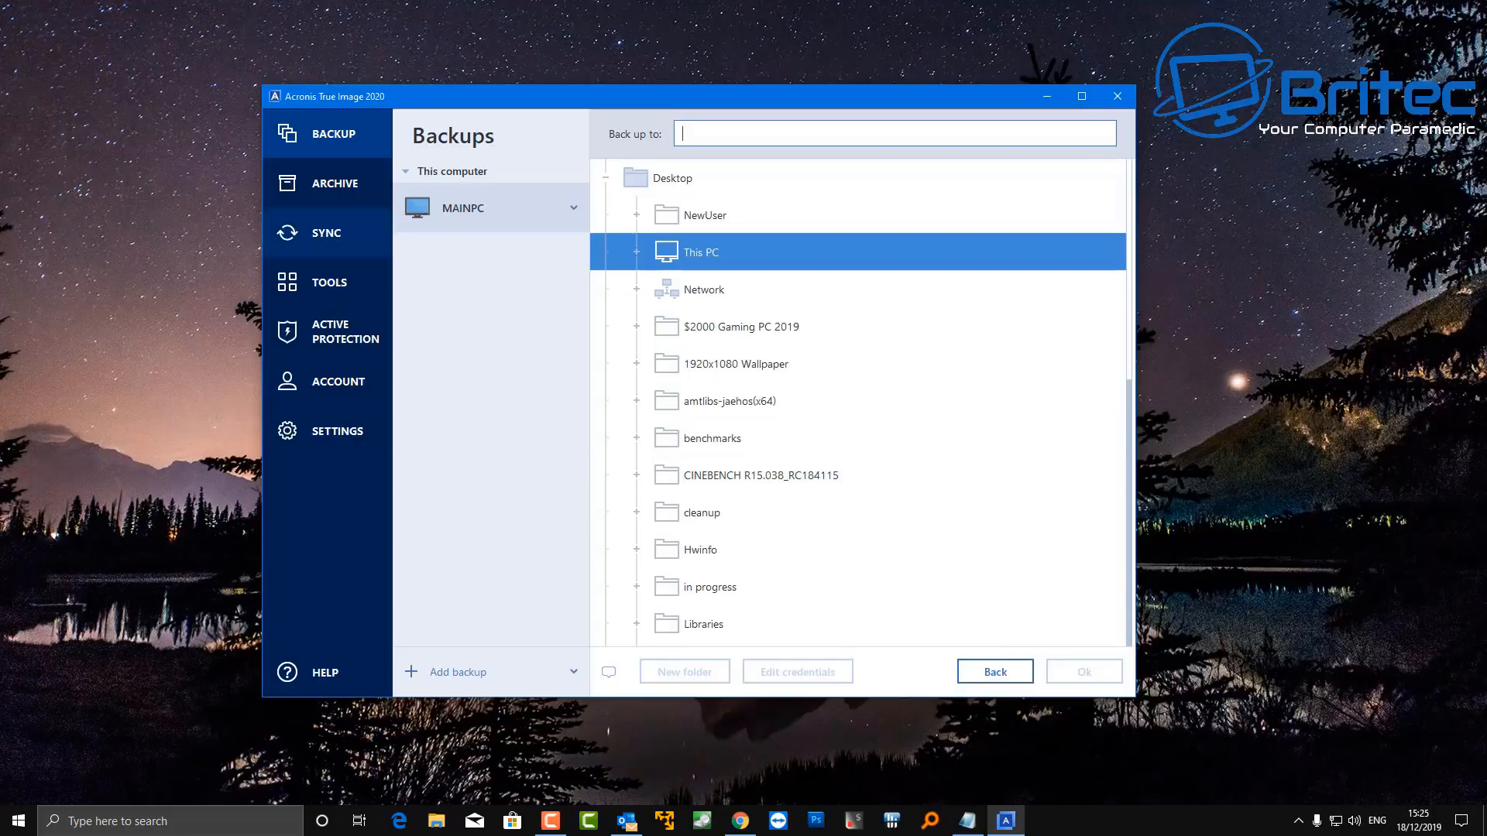
Step: Leave for the Tools section, discarding the unfinished backup settings
click(994, 671)
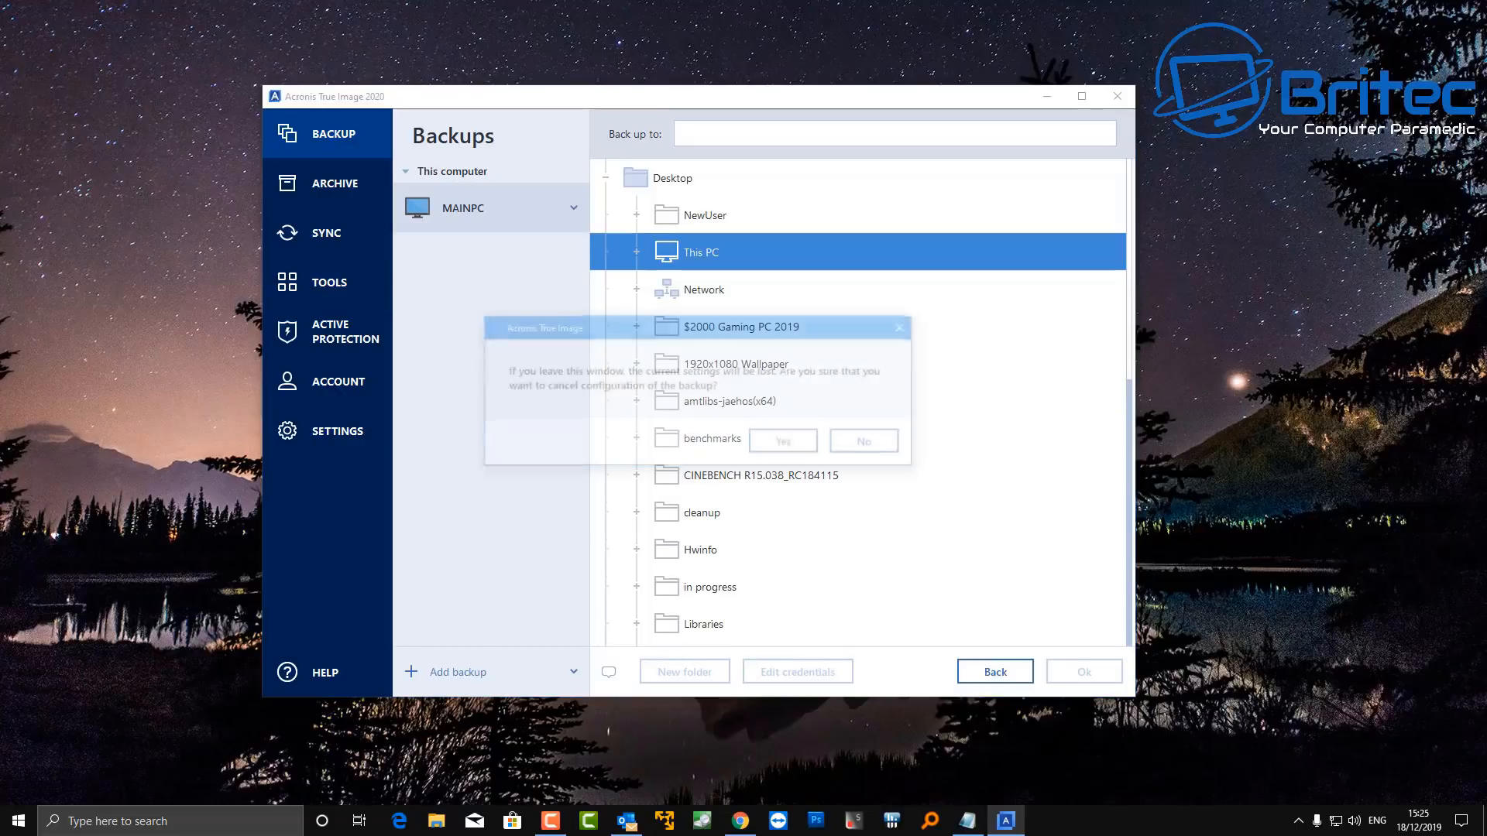
click(782, 440)
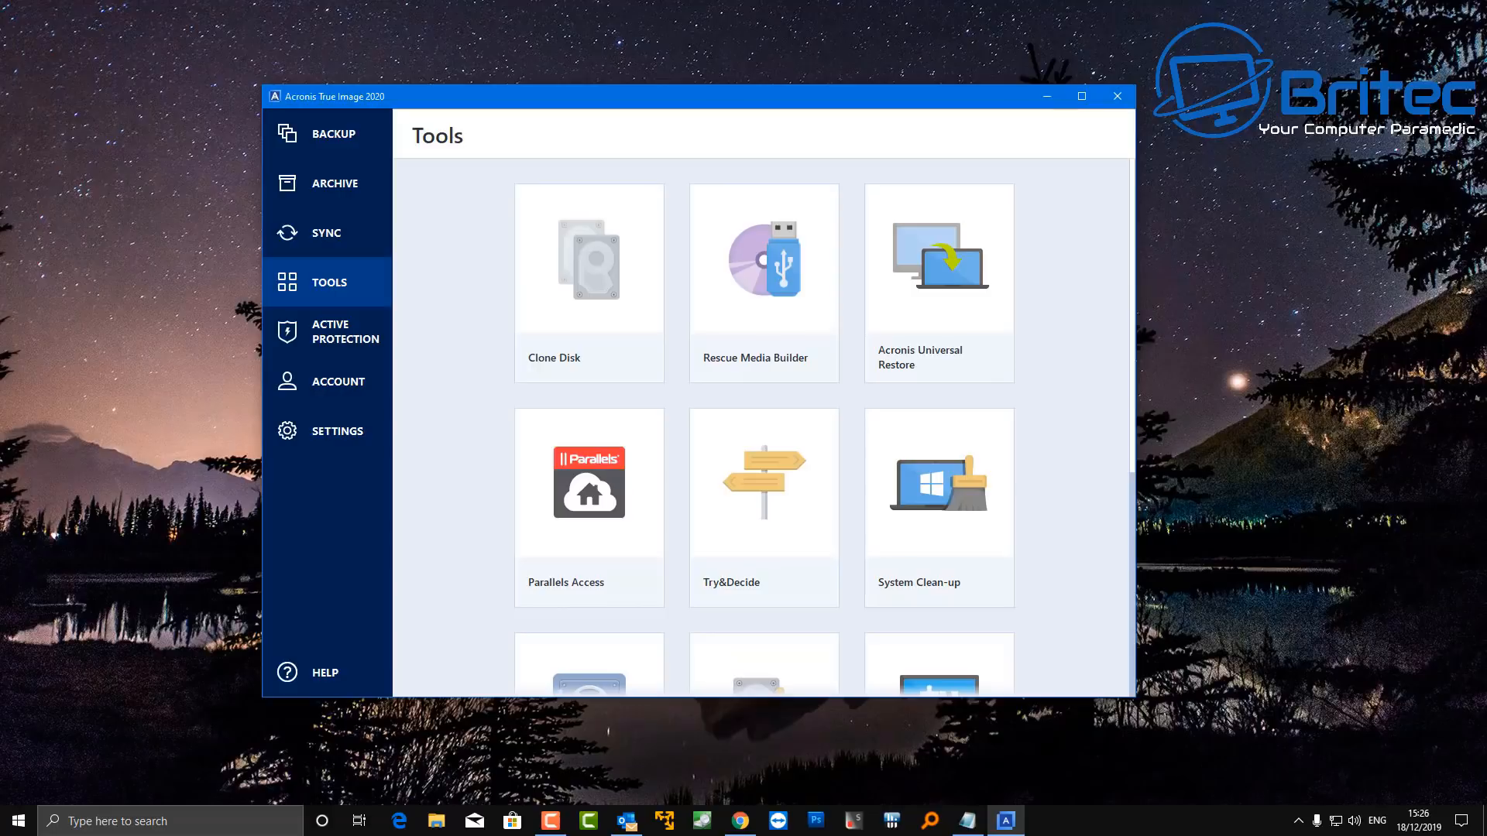
Step: Scroll through the Tools list down to Third-party tools, then go to Active Protection
scroll(down, 3)
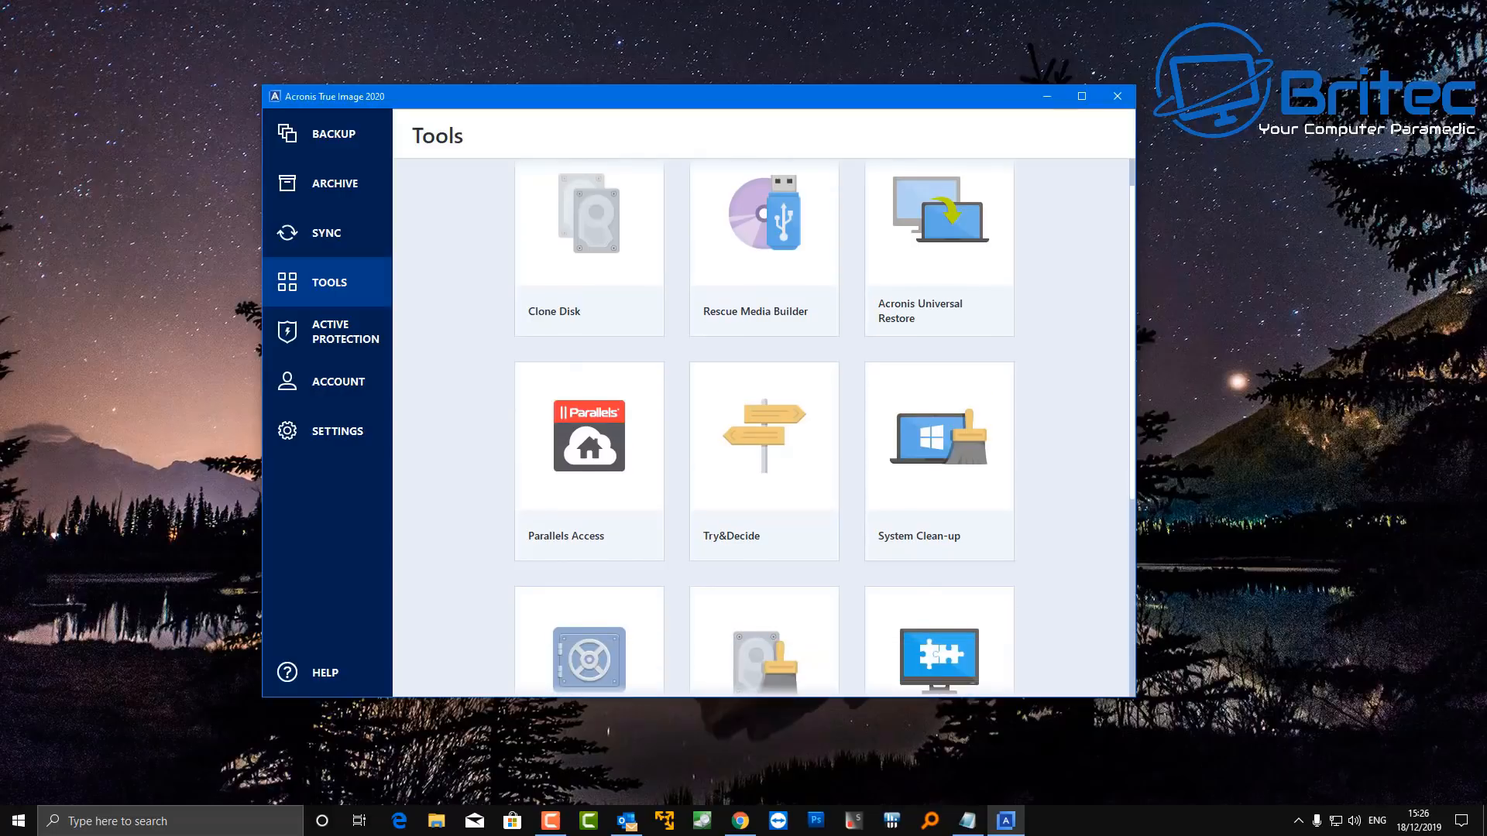
scroll(down, 3)
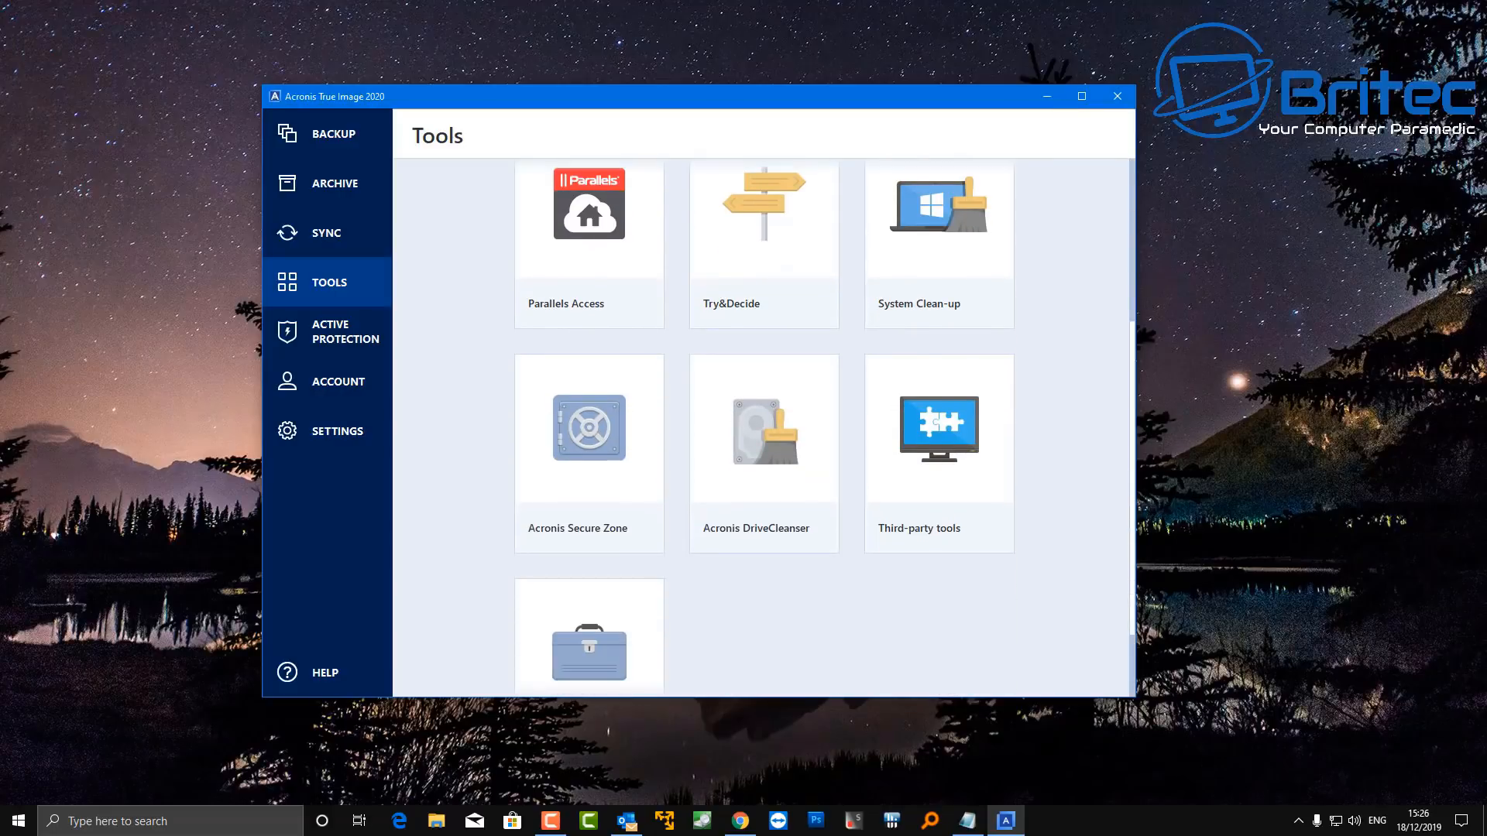
click(327, 332)
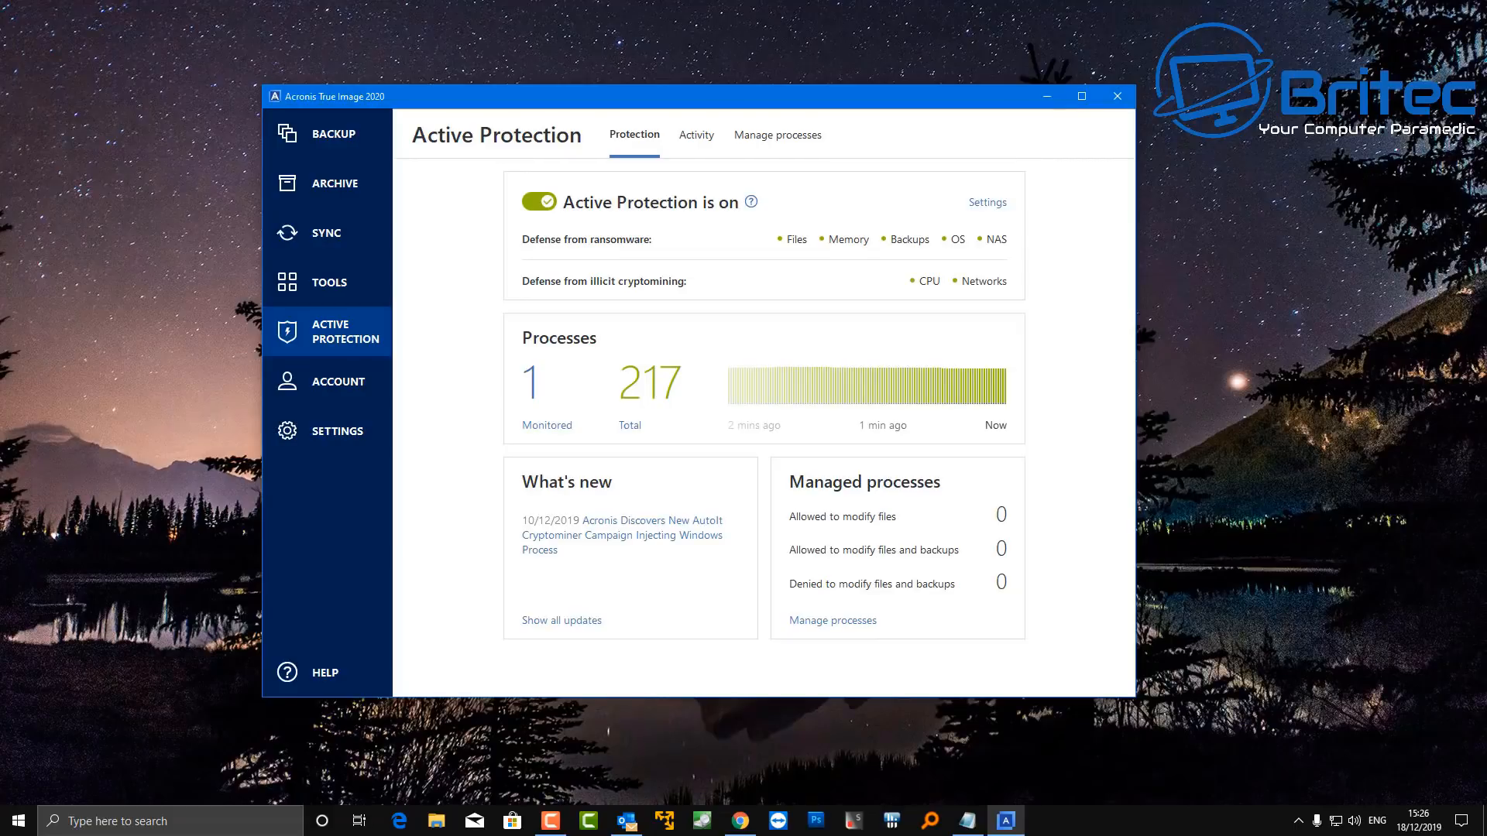
Step: View Active Protection's managed processes and activity log, then the Syncs page
click(776, 135)
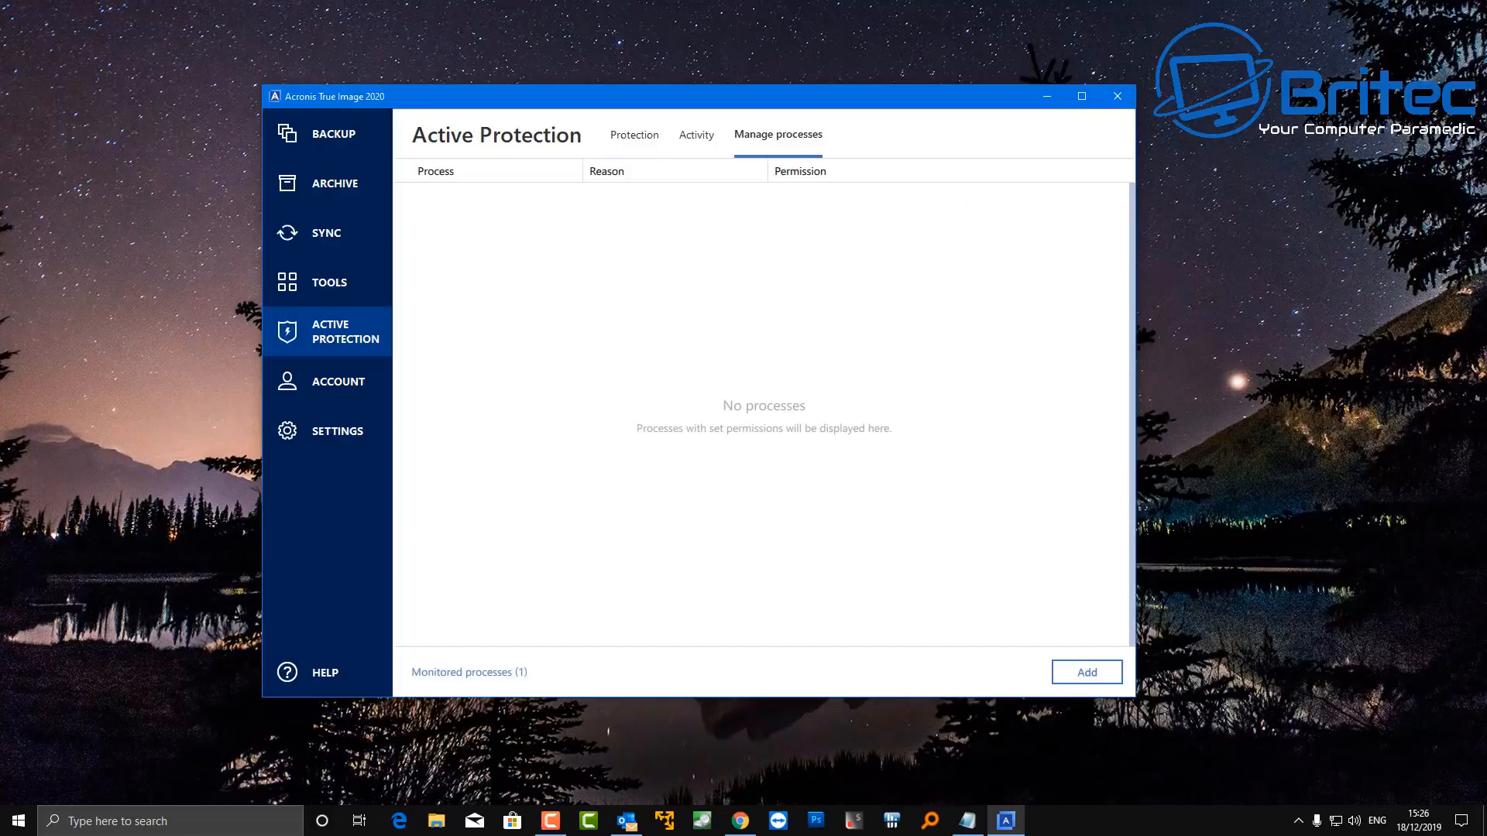
click(696, 135)
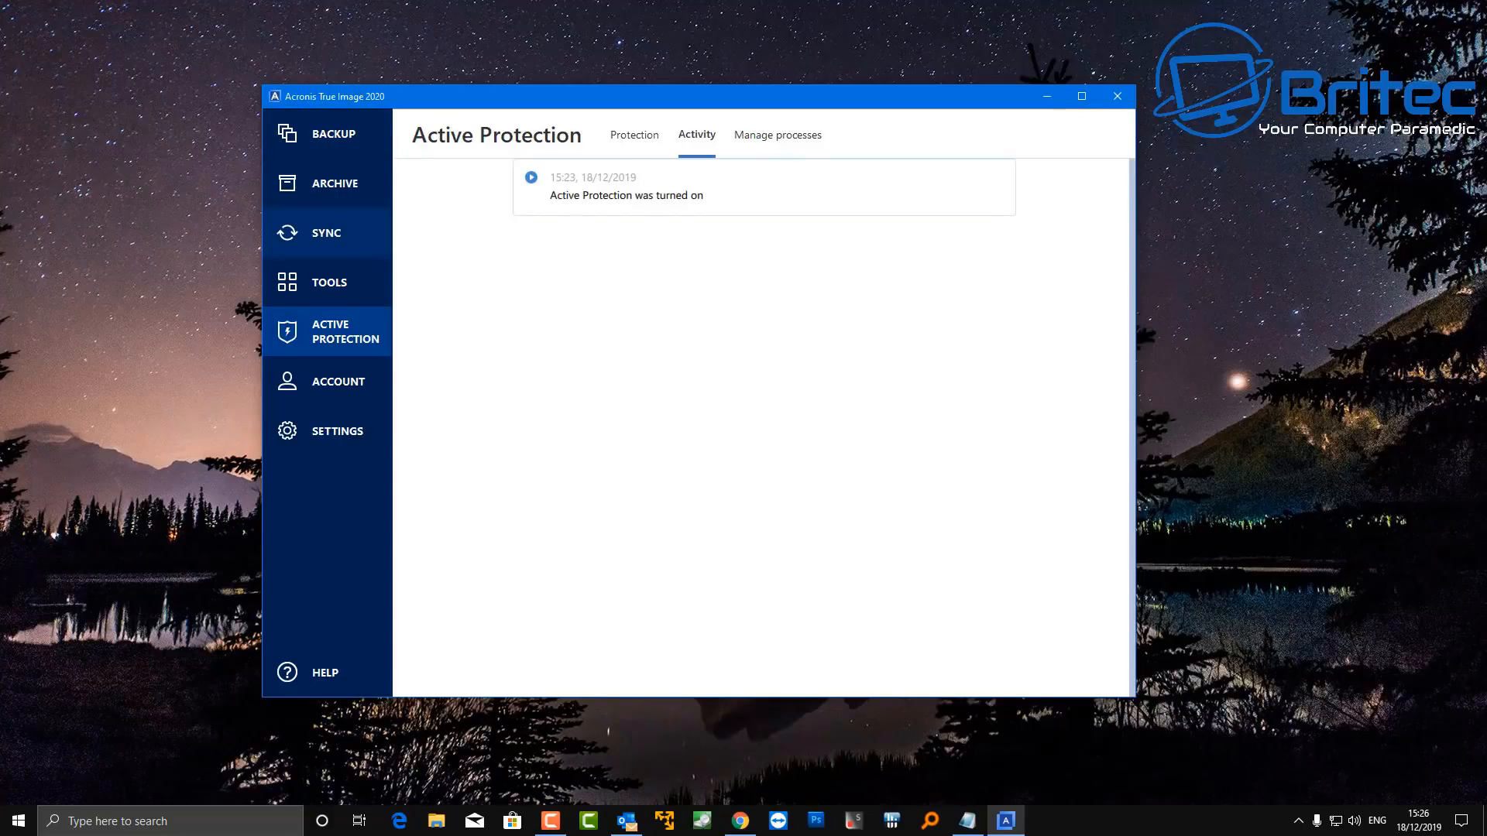
click(327, 233)
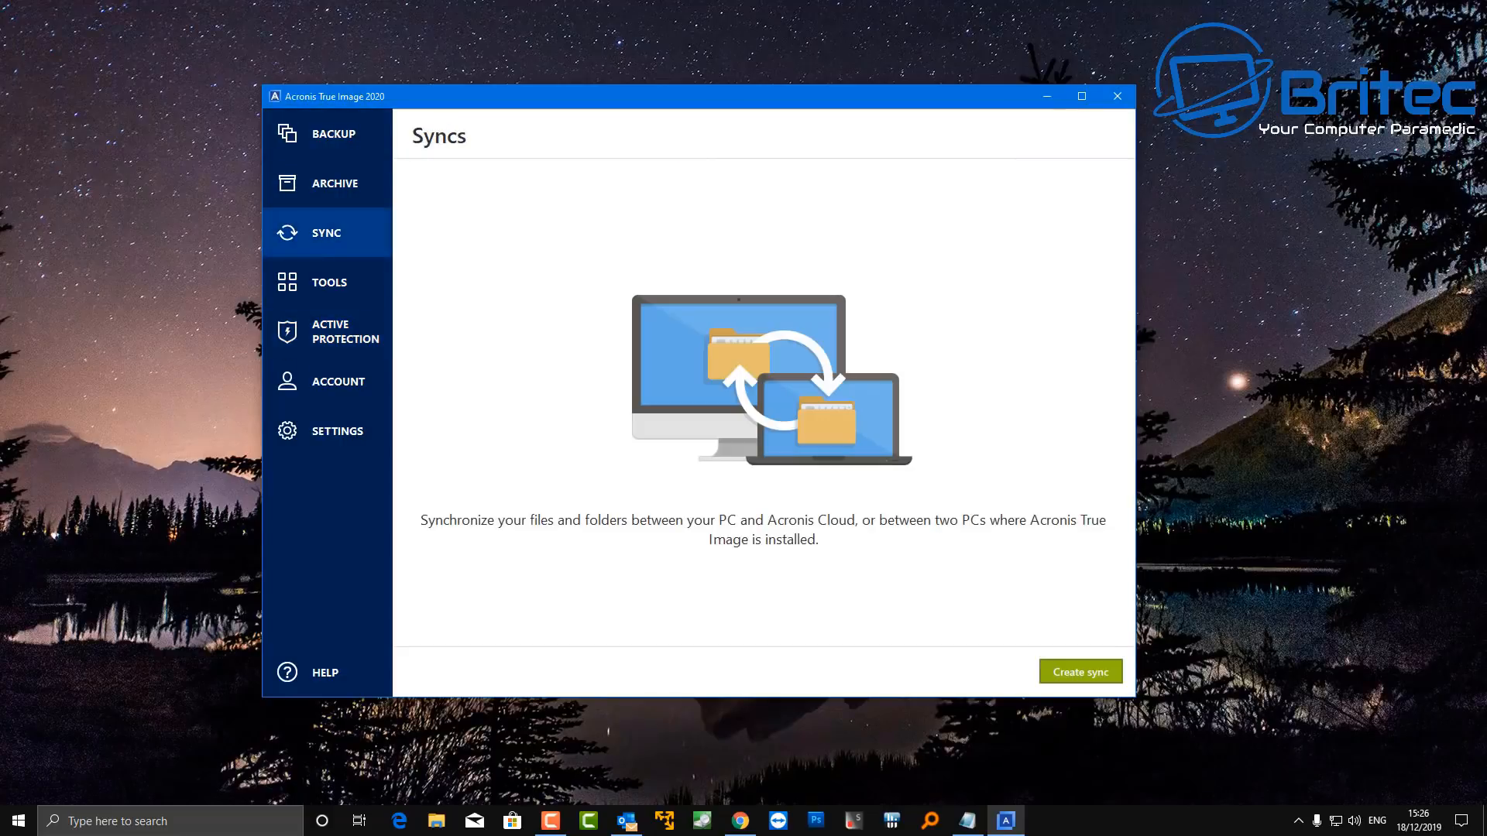
click(335, 182)
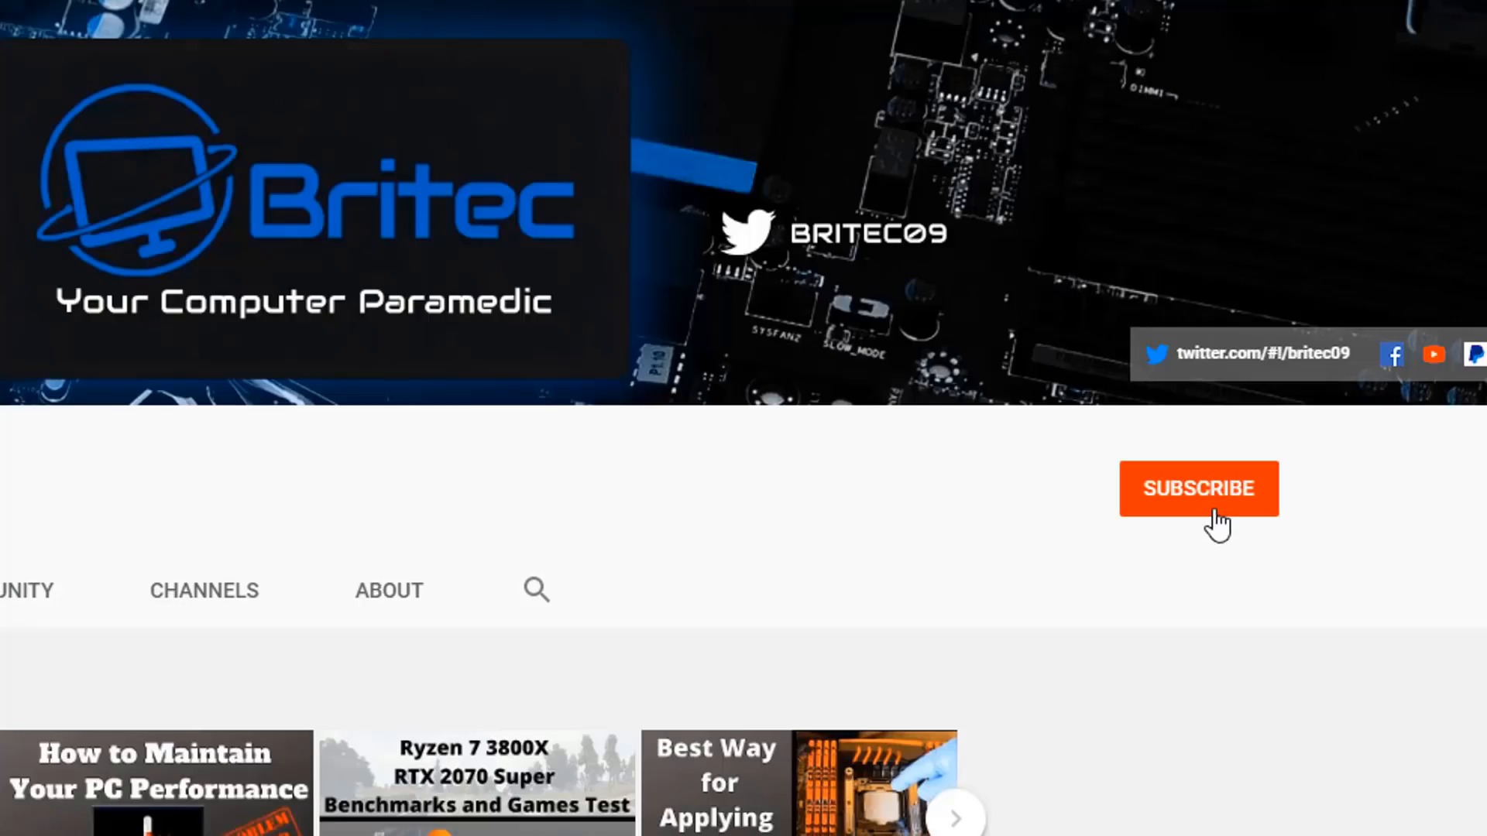
Step: Subscribe to the Britec channel with notifications set to All
click(1197, 488)
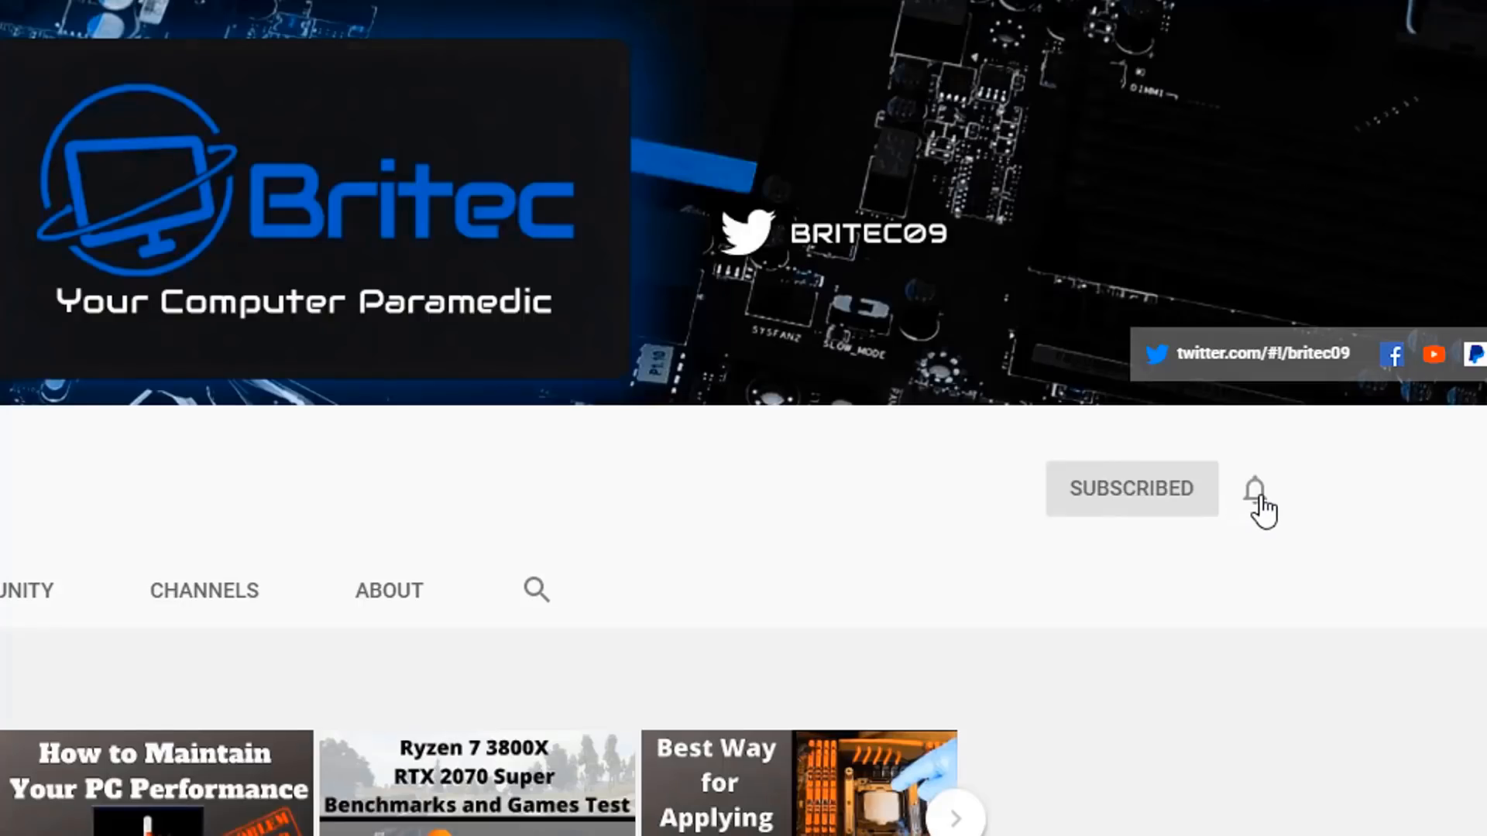
click(1257, 490)
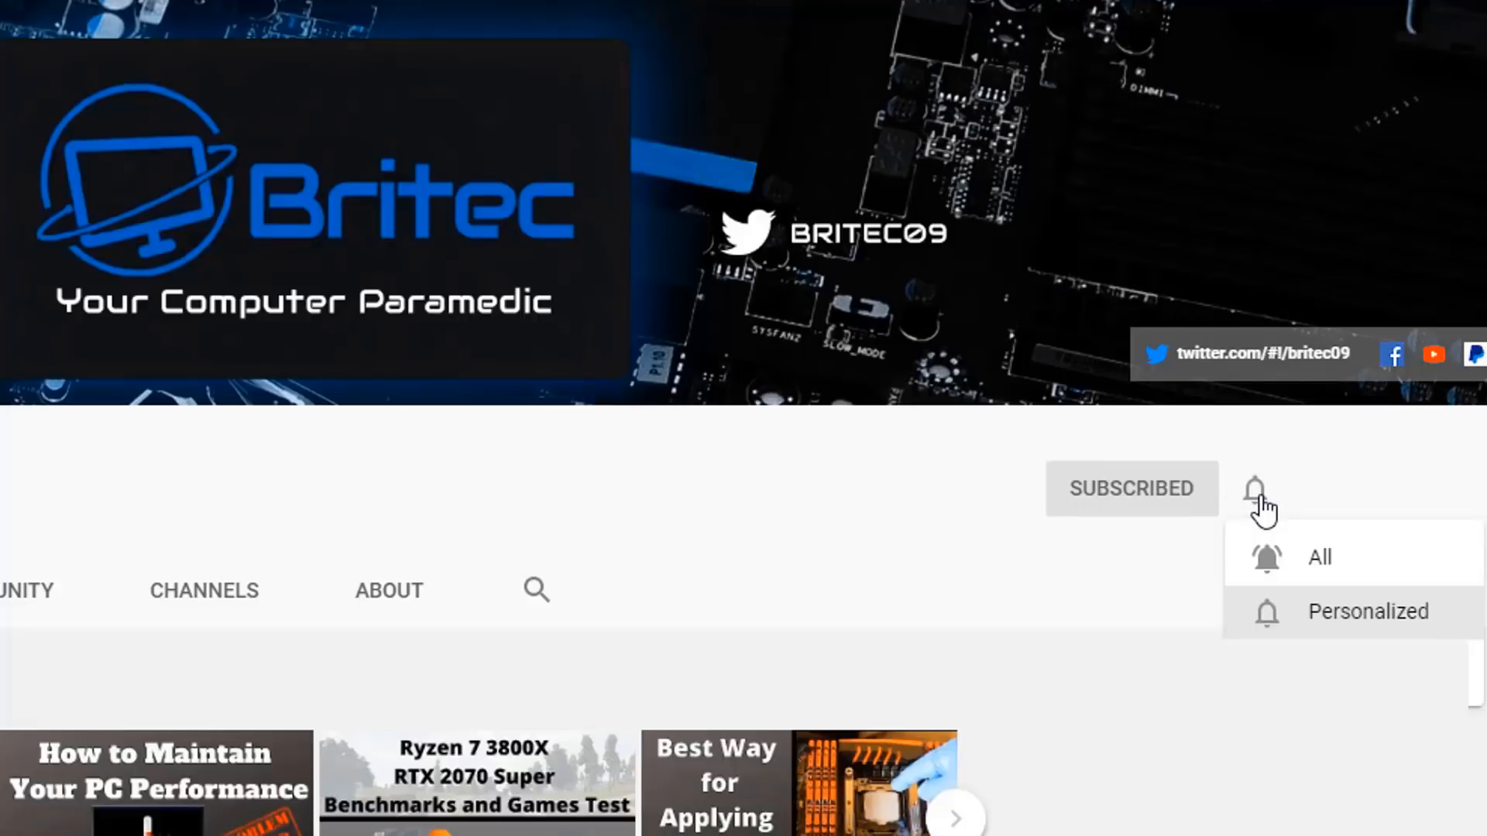
mouse_move(1295, 564)
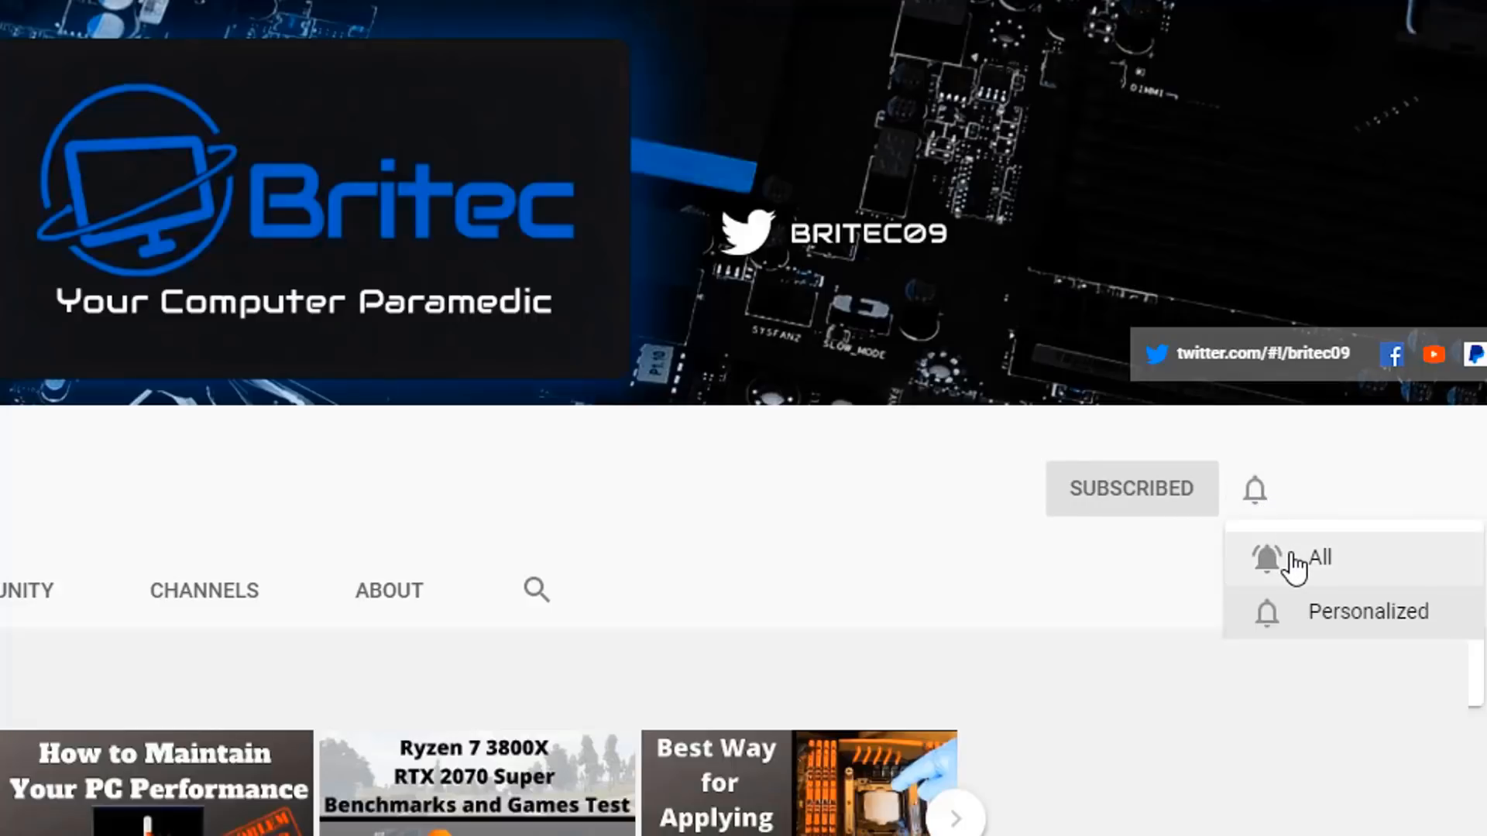
click(1314, 558)
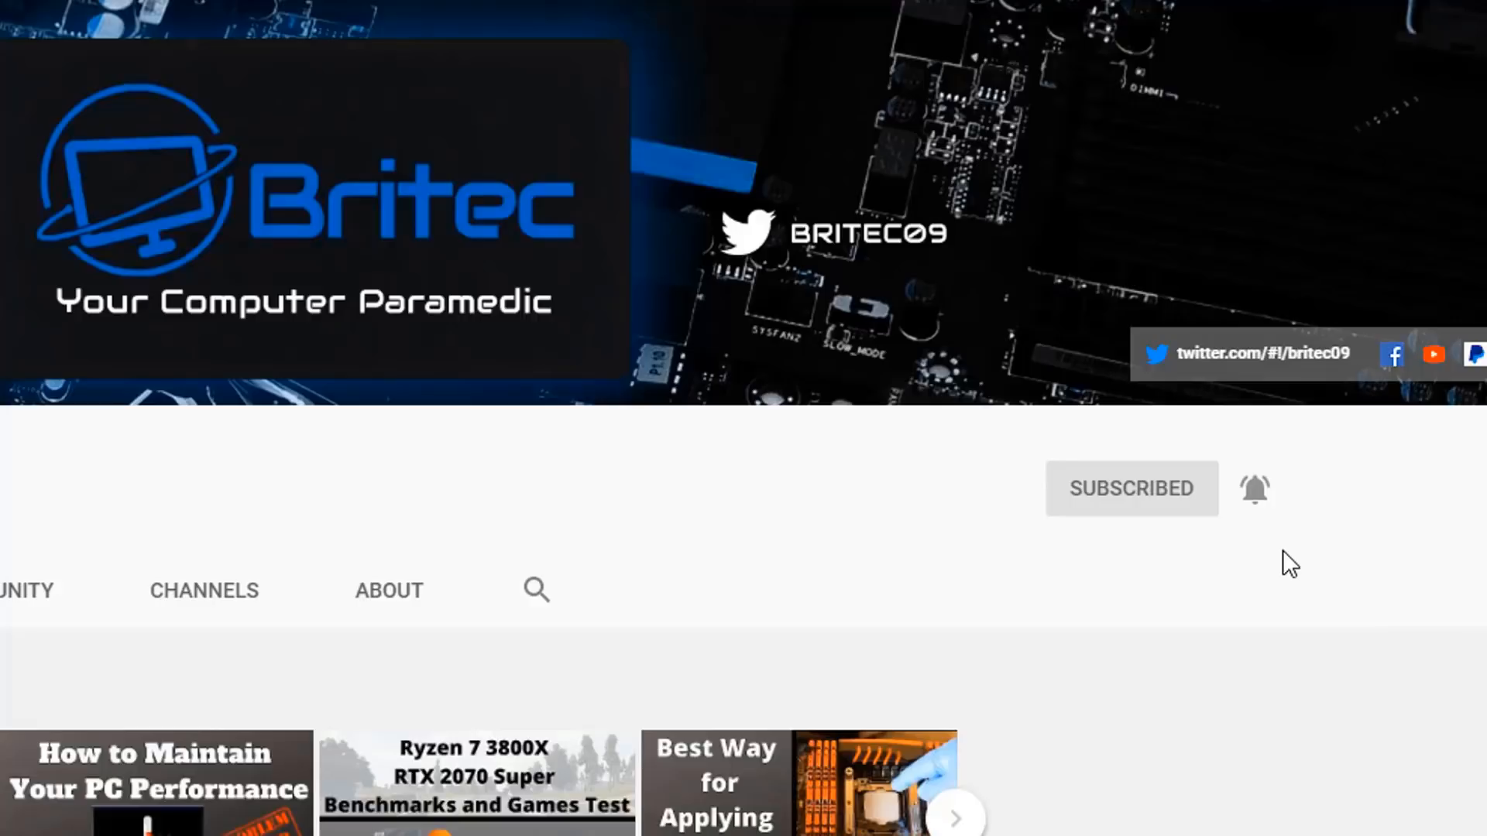